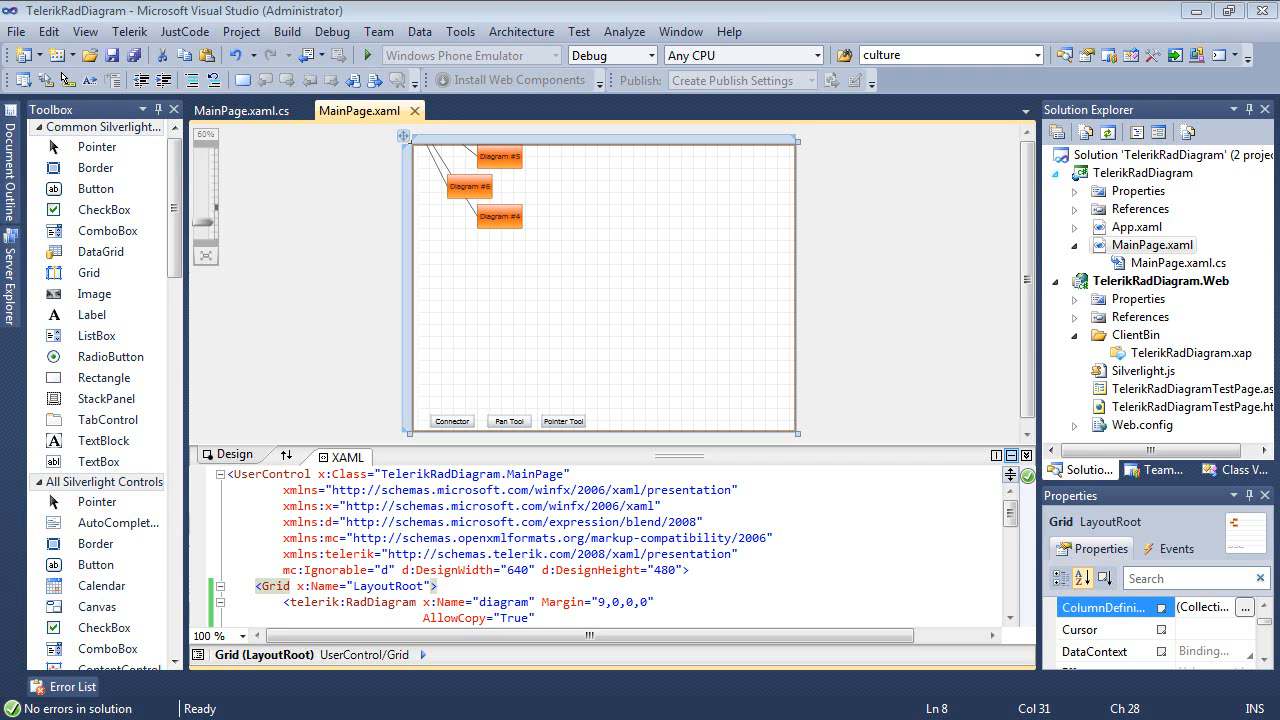
pyautogui.moveTo(1060, 231)
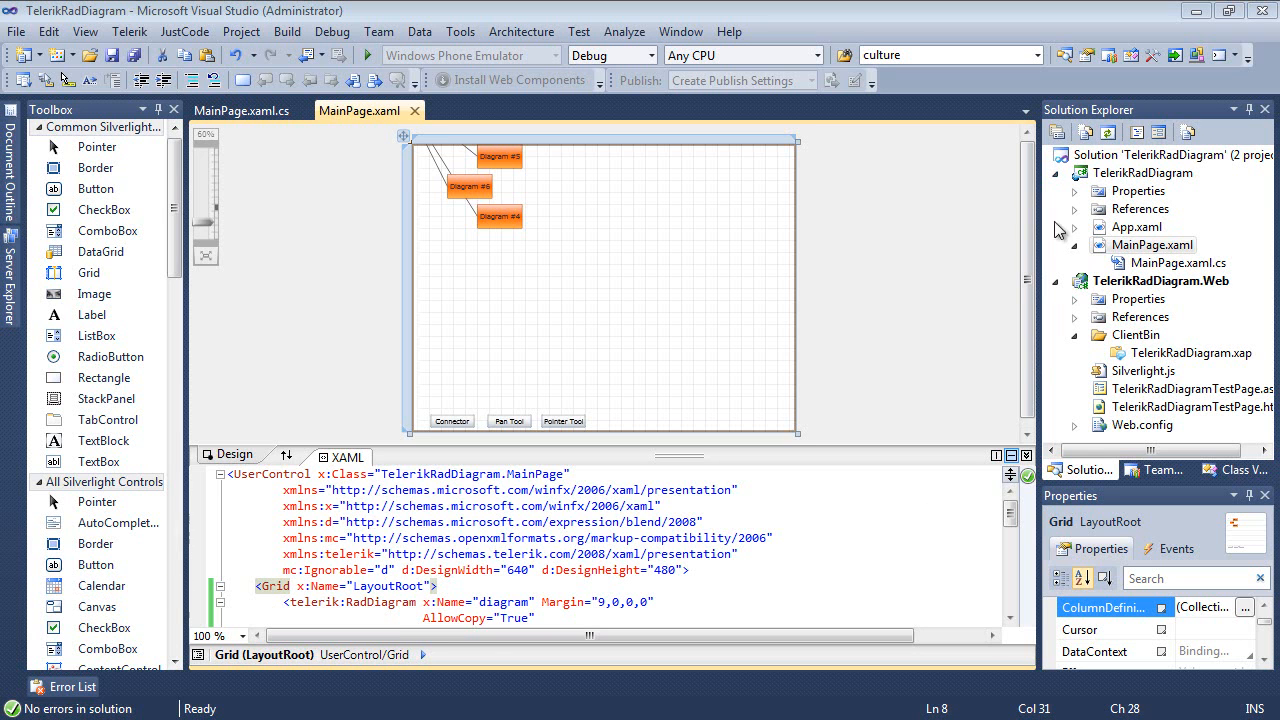
# - Expand References and inspect the Telerik.Windows.Controls.Diagrams and Telerik.Windows.Diagrams.Core assemblies
pyautogui.click(1075, 209)
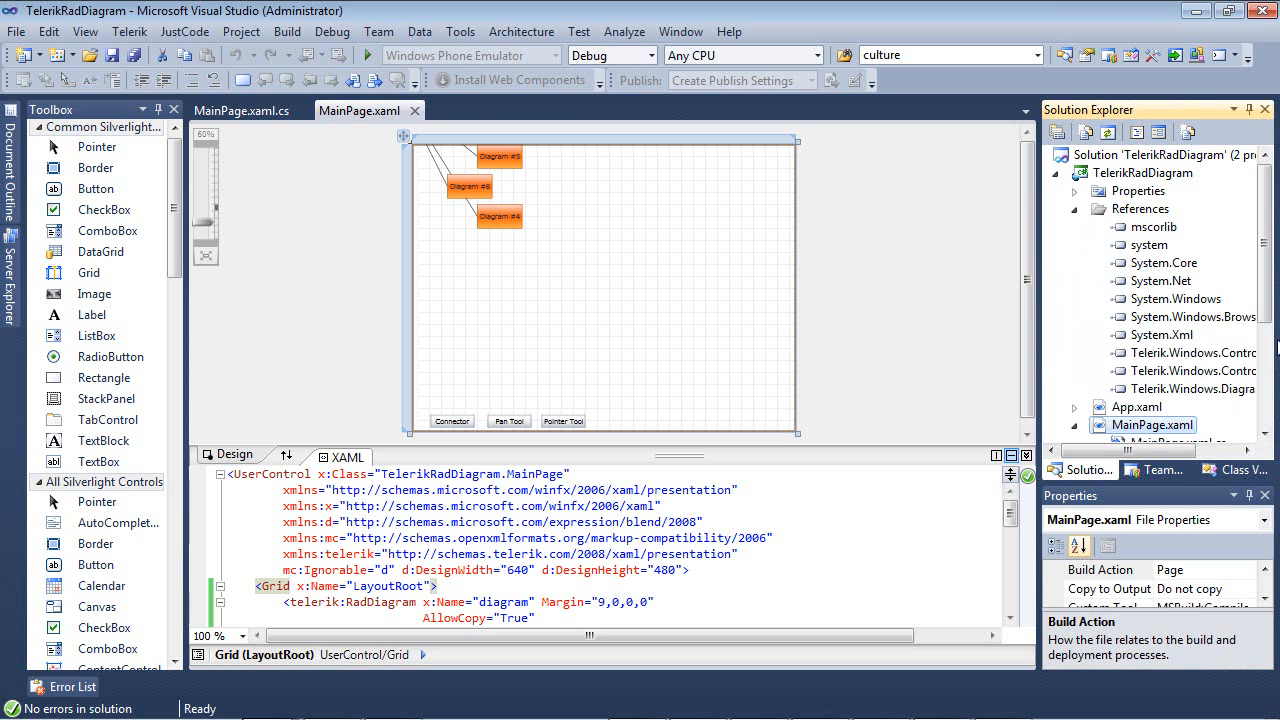
pyautogui.click(1190, 352)
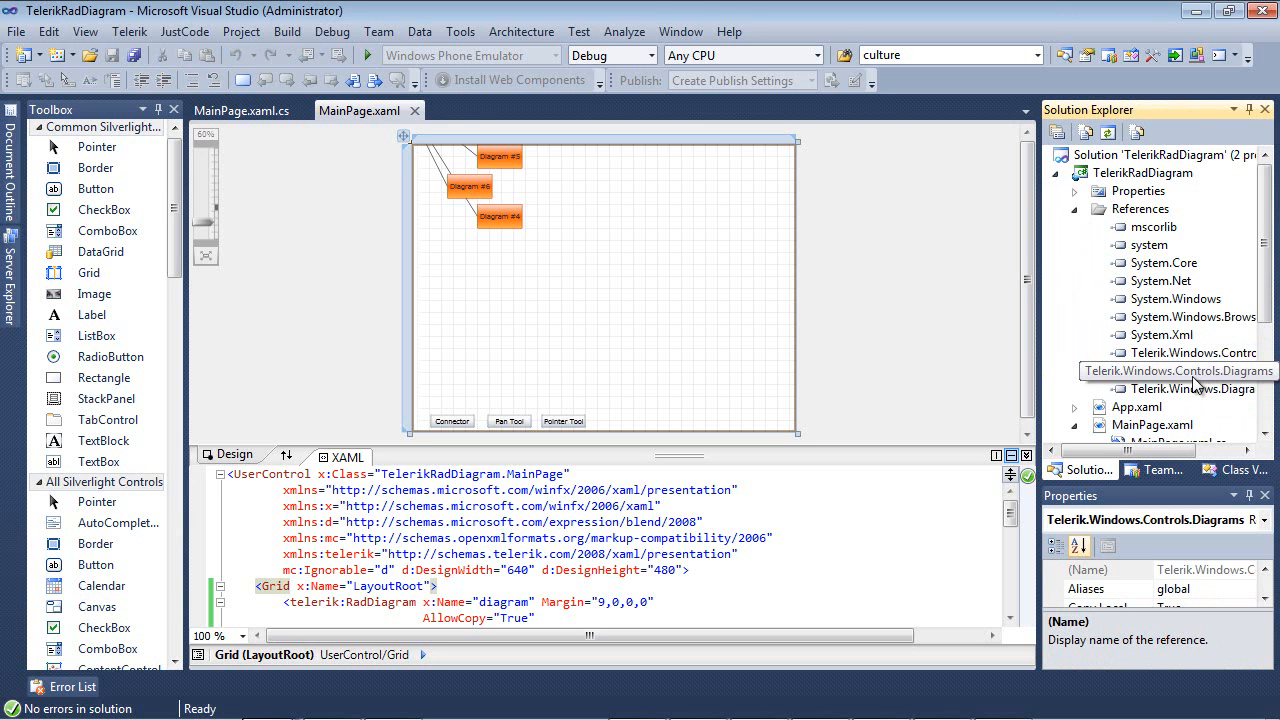
pyautogui.moveTo(1185, 389)
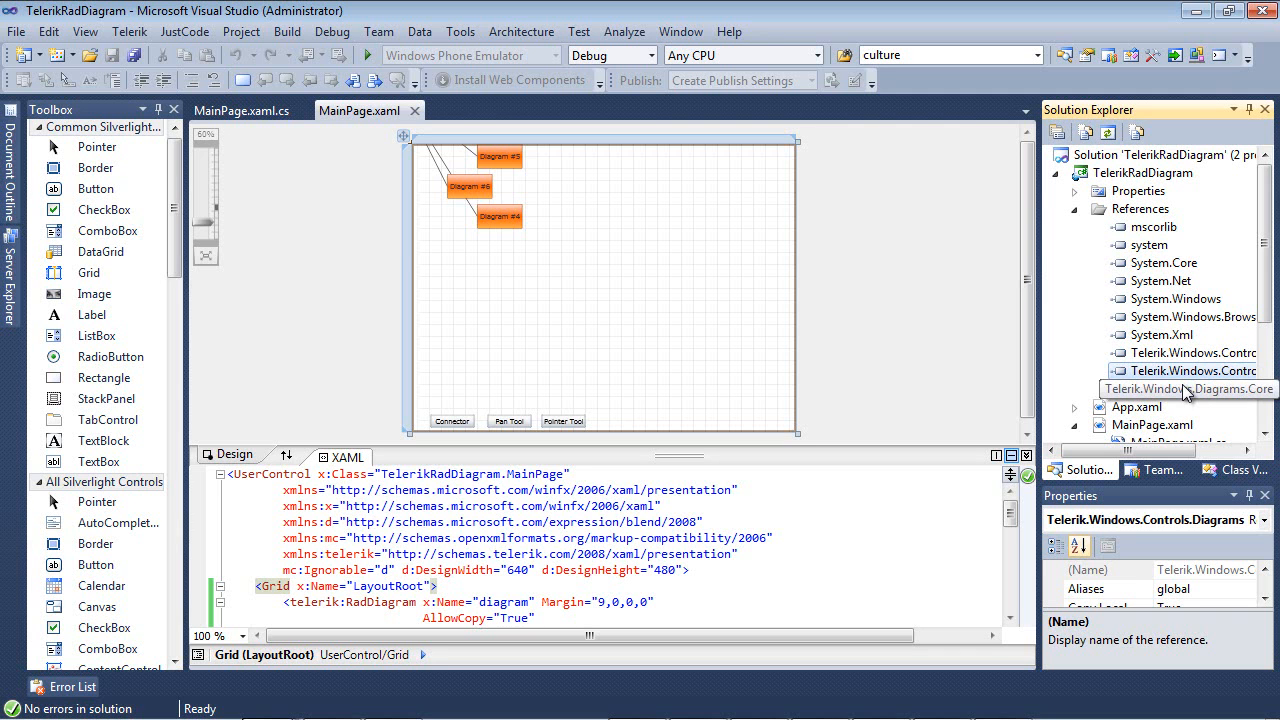
pyautogui.click(1185, 370)
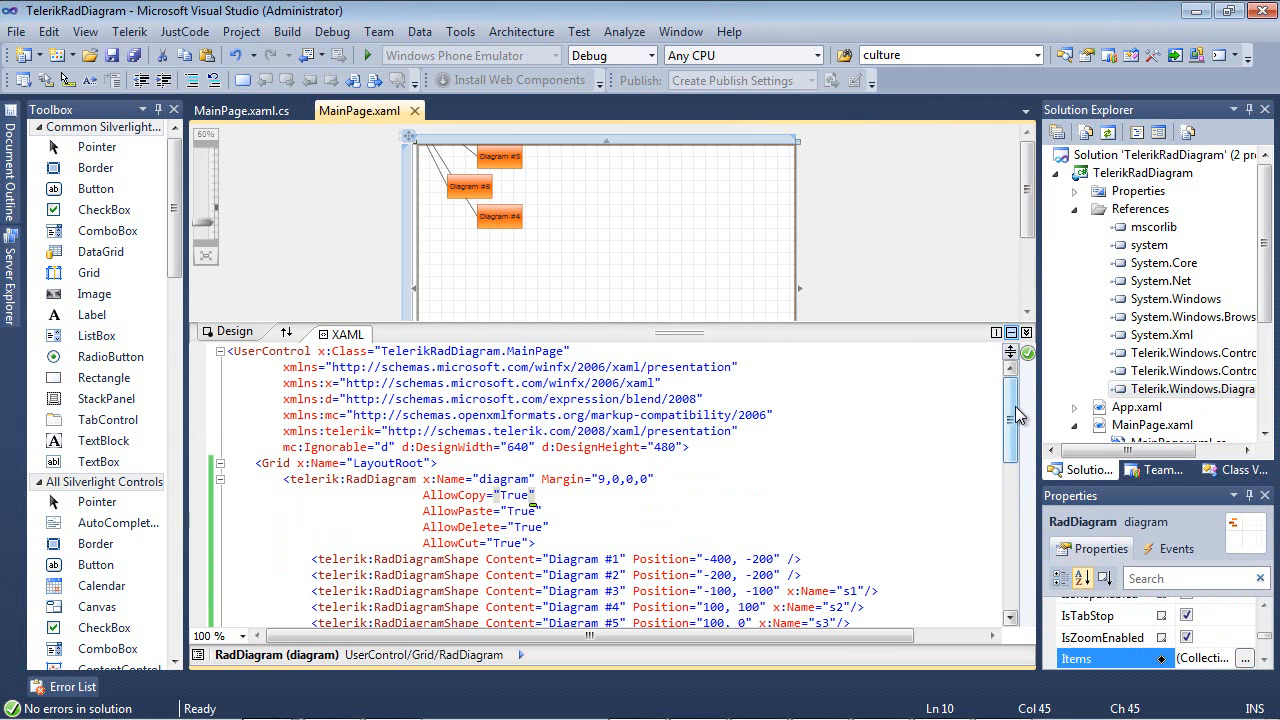
# - Review MainPage.xaml, then launch the app with Debug > Start Without Debugging
pyautogui.scroll(-3)
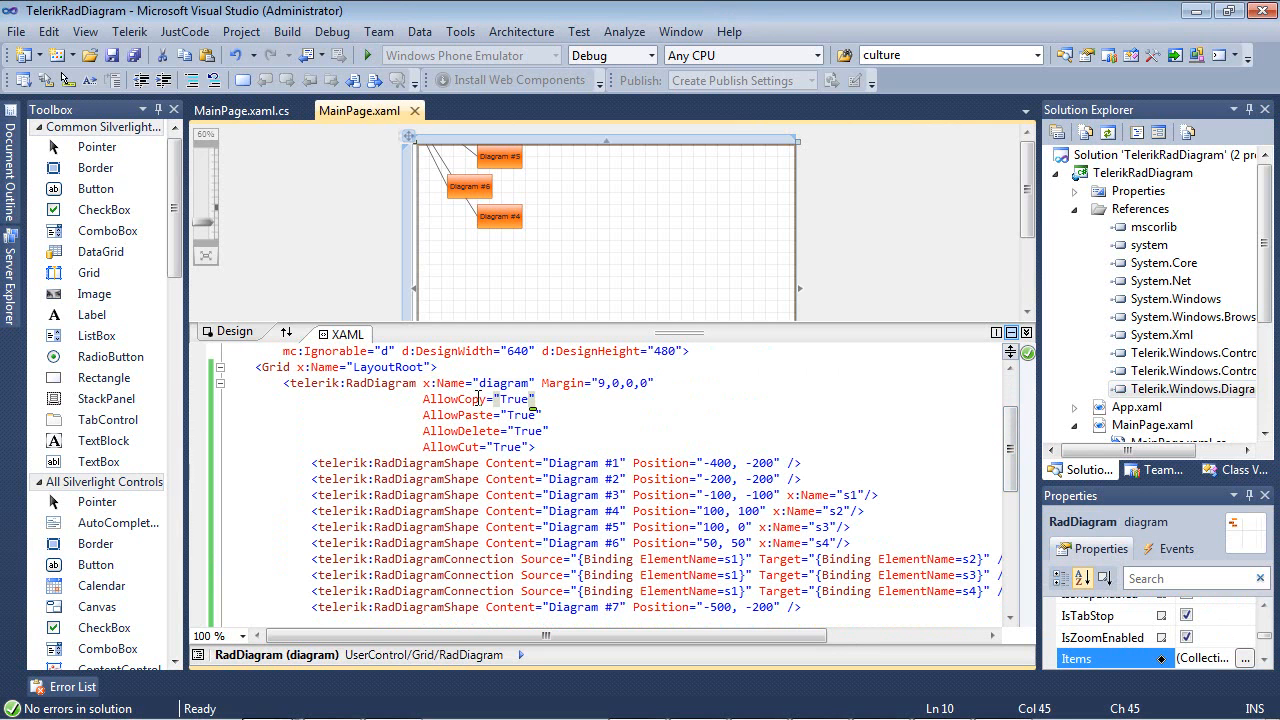
pyautogui.moveTo(607, 406)
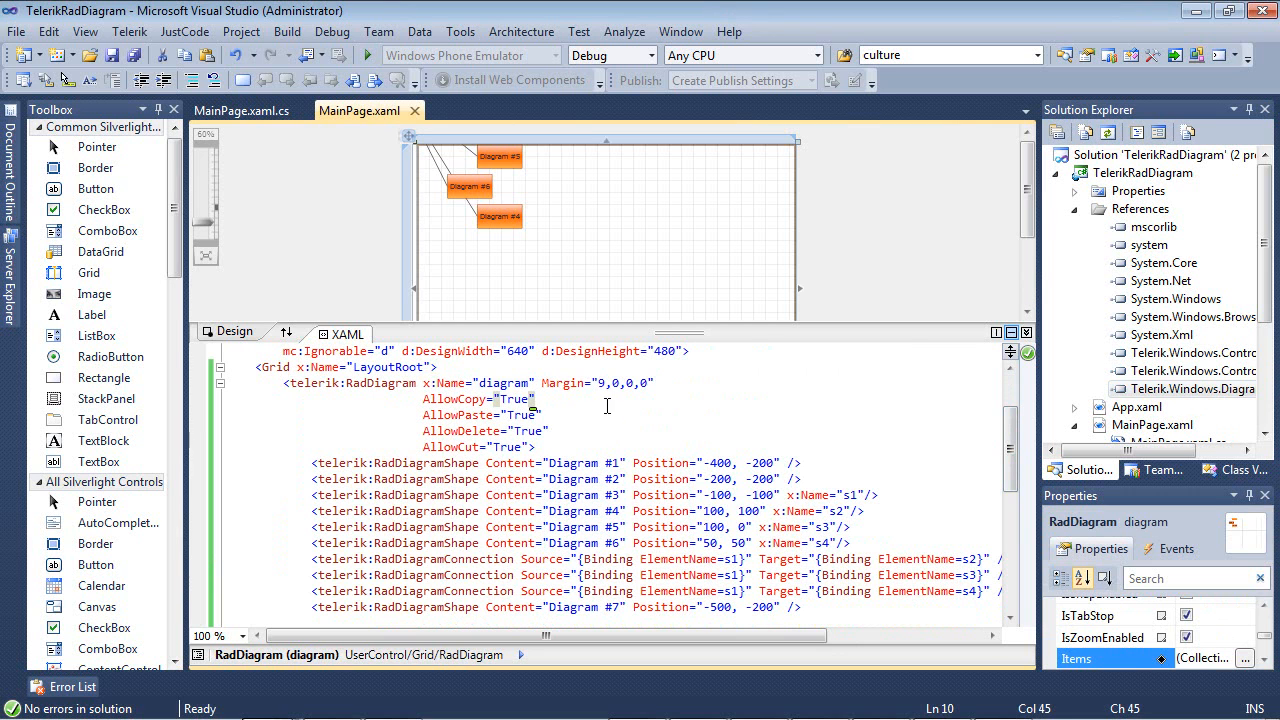
pyautogui.moveTo(572, 423)
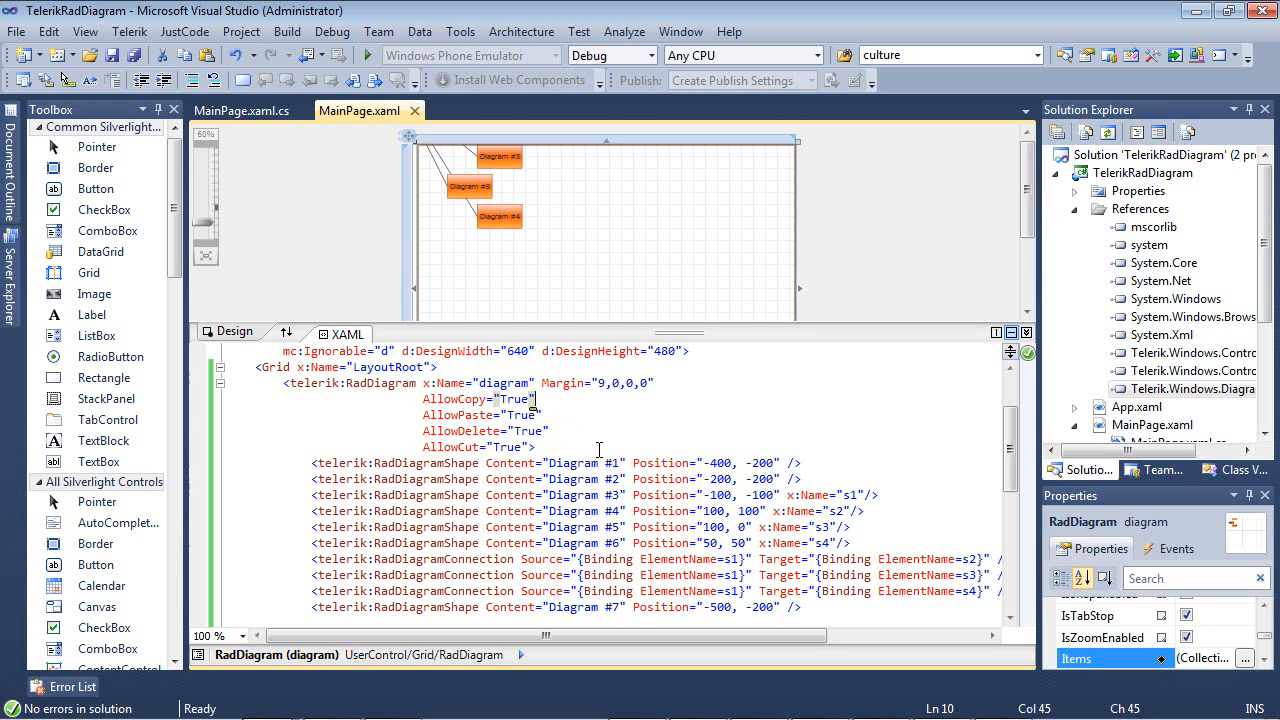
pyautogui.scroll(-3)
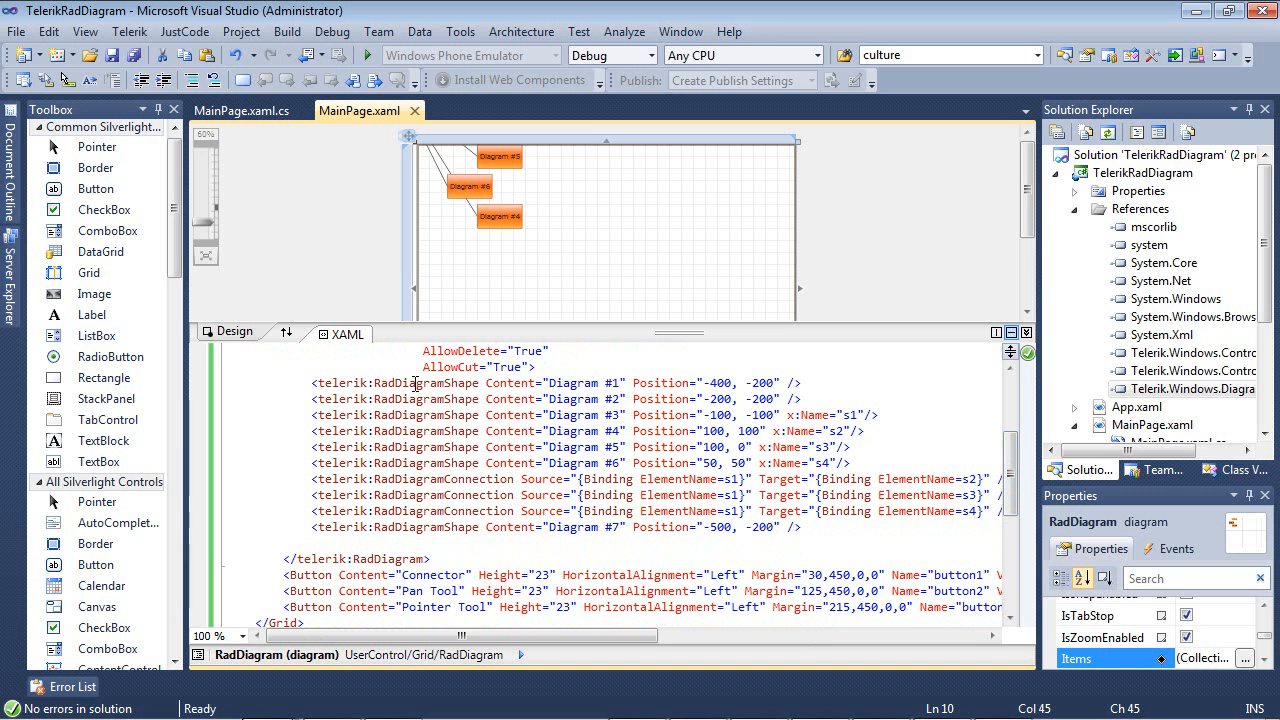
pyautogui.moveTo(590, 388)
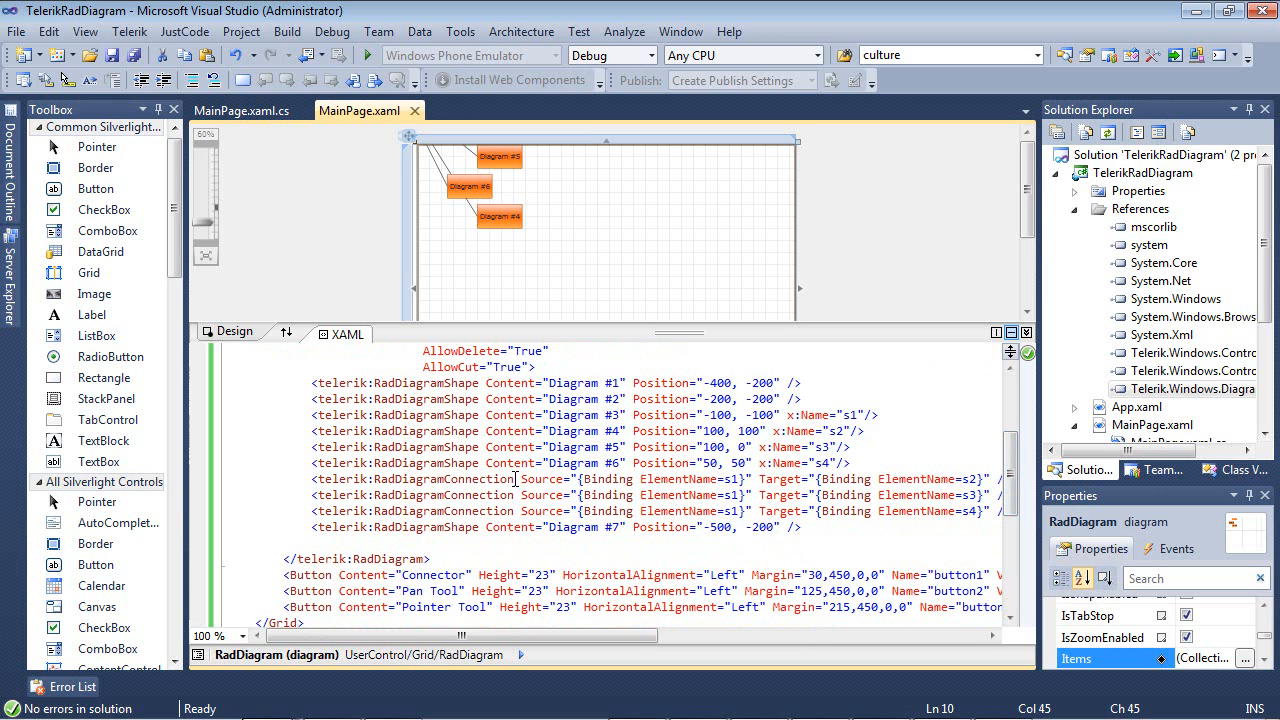
pyautogui.moveTo(443, 180)
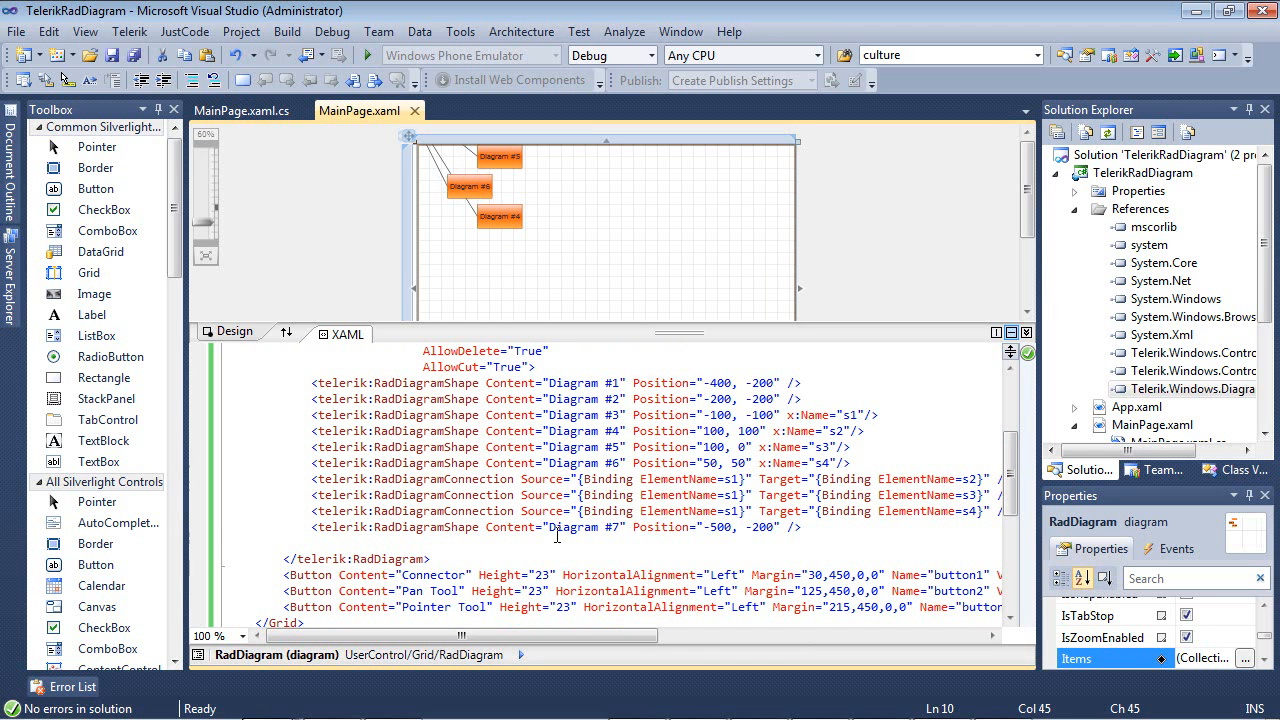
pyautogui.moveTo(648, 574)
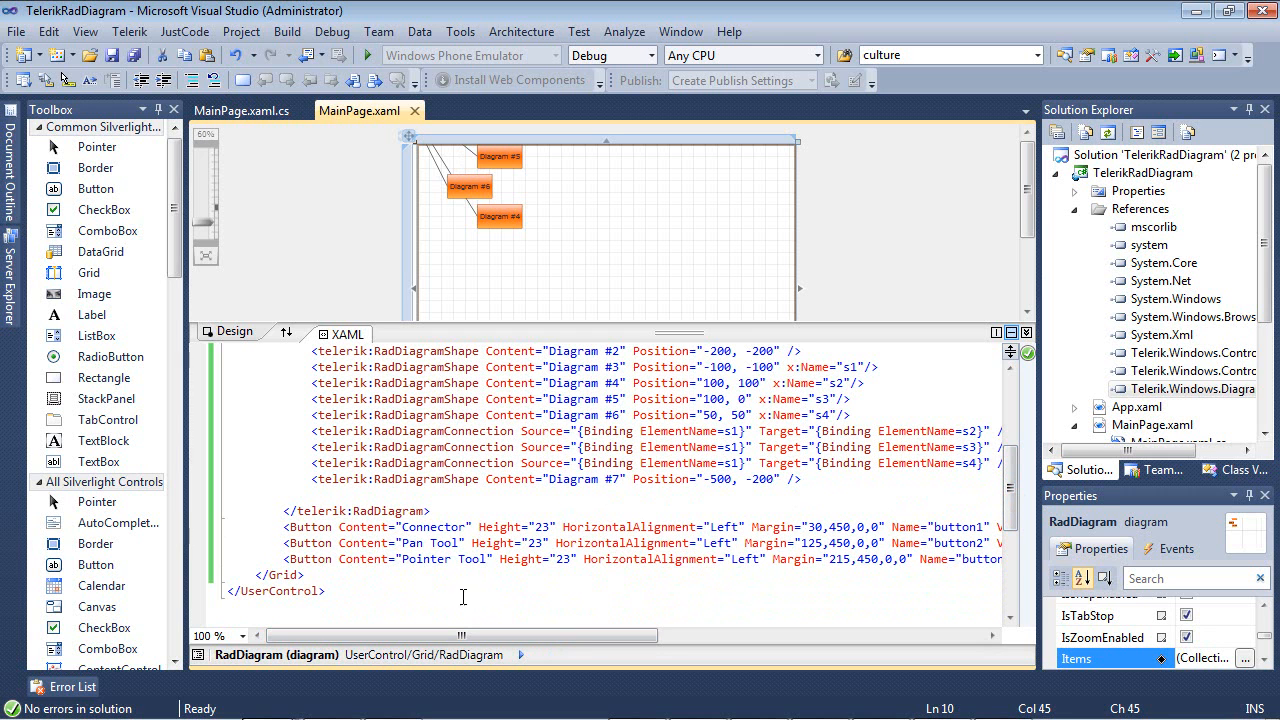
pyautogui.moveTo(474, 533)
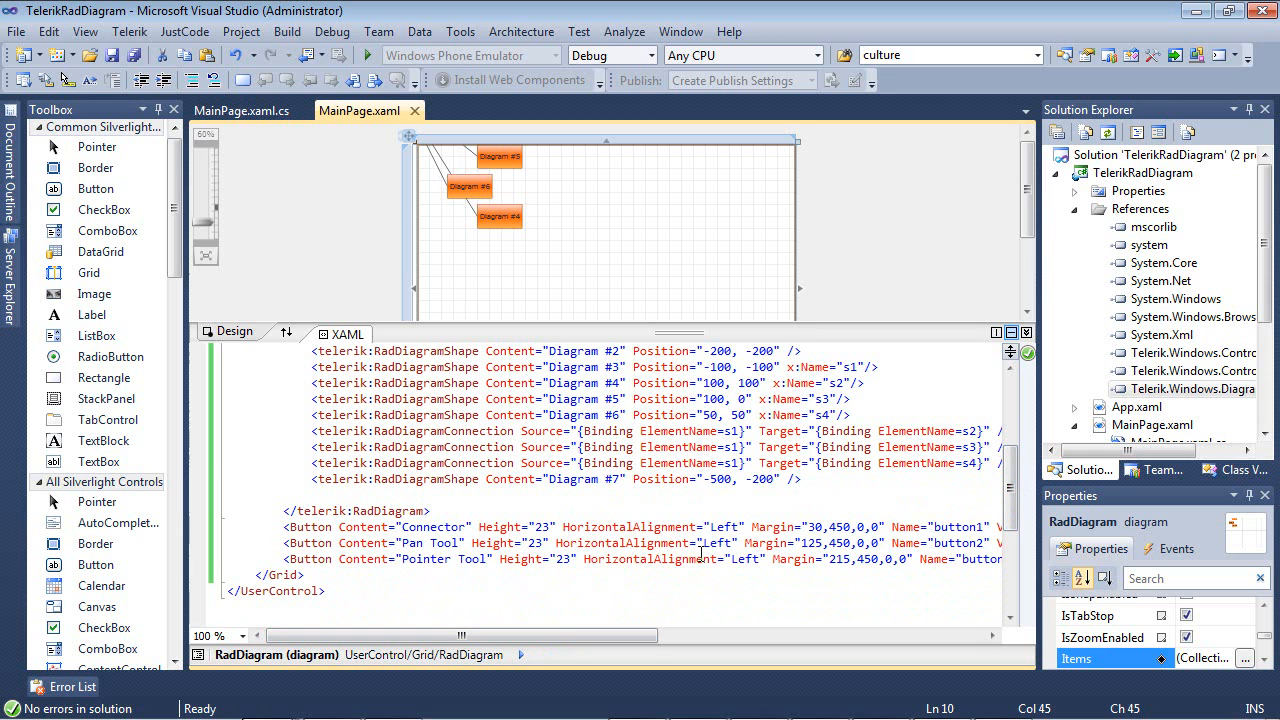
pyautogui.scroll(3)
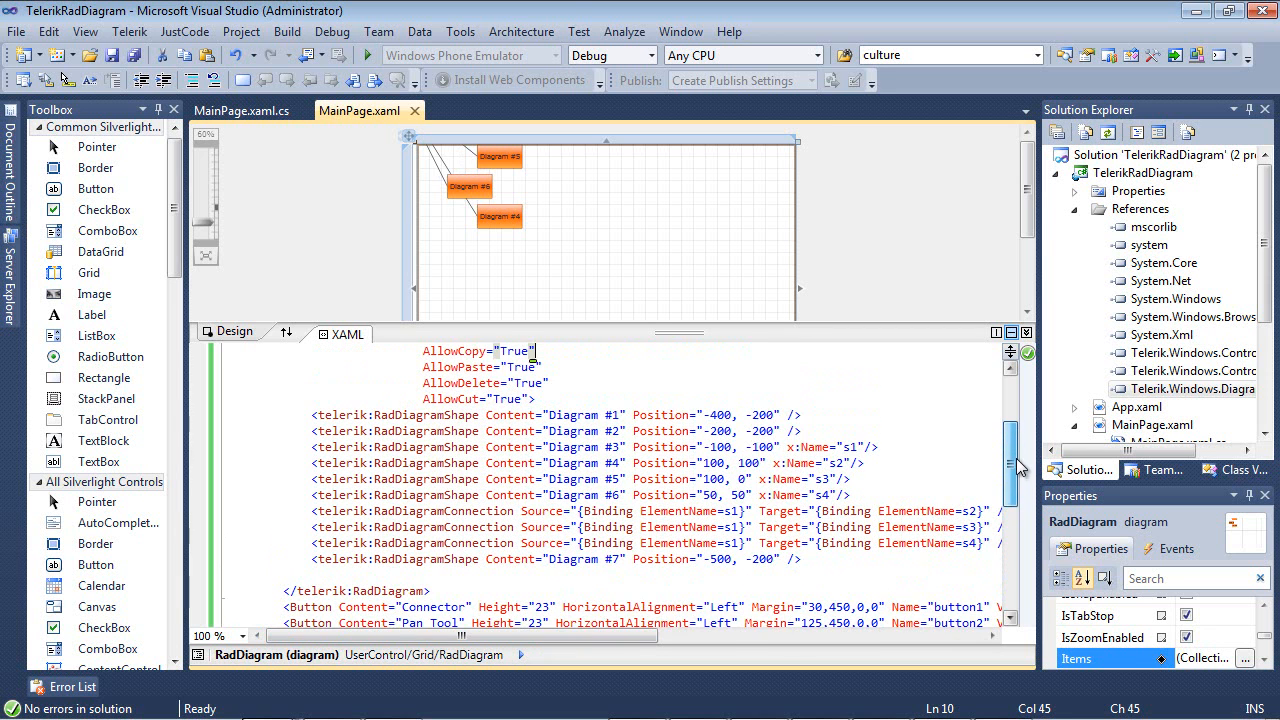
pyautogui.scroll(3)
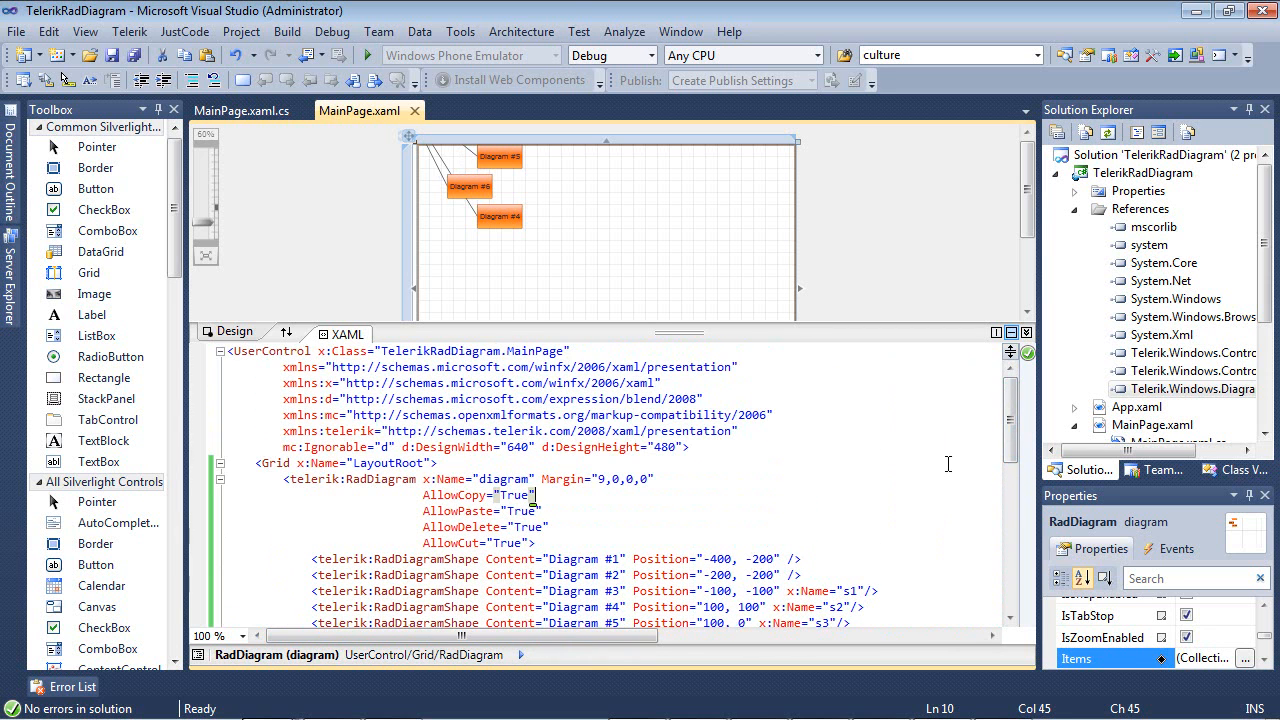
pyautogui.moveTo(857, 416)
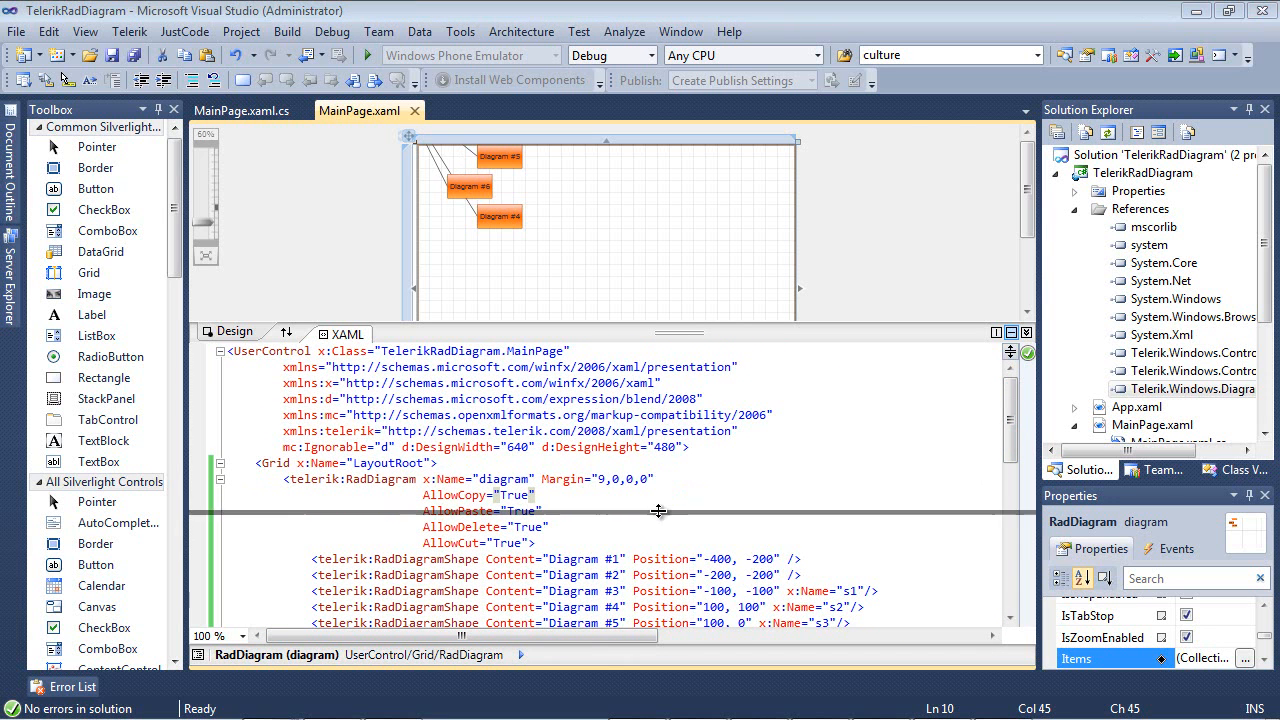
pyautogui.click(331, 31)
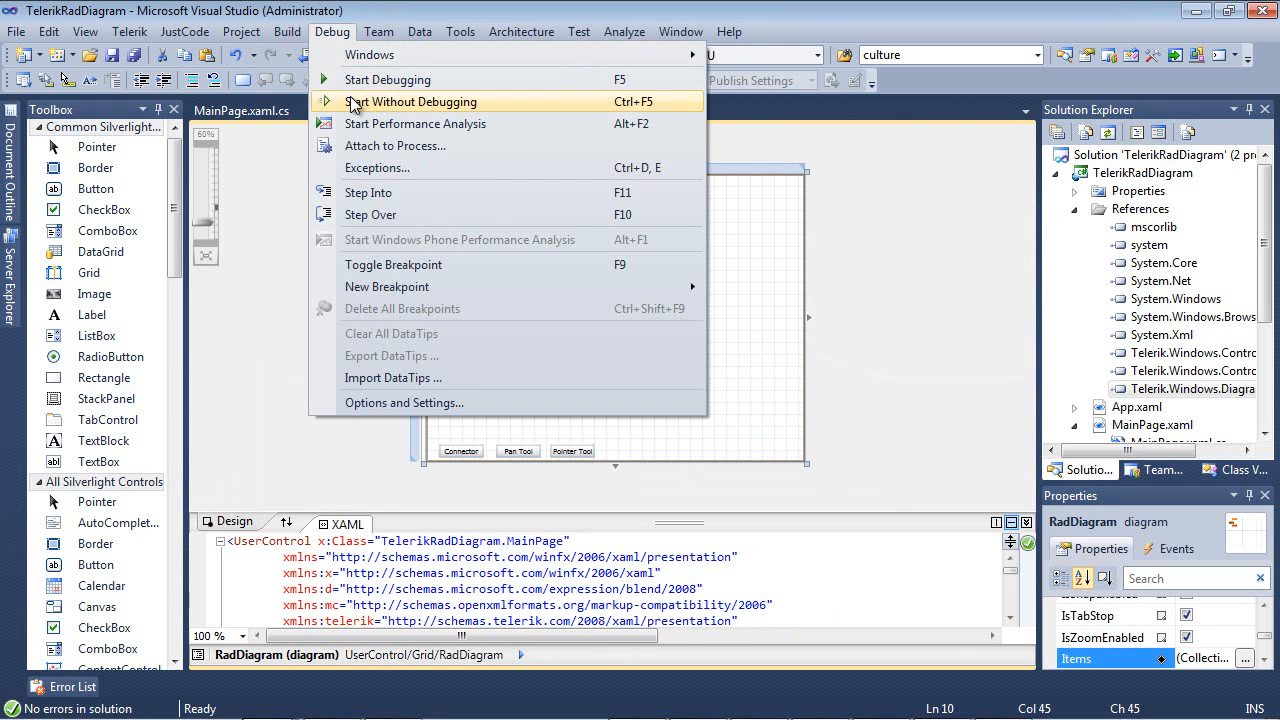
pyautogui.click(411, 101)
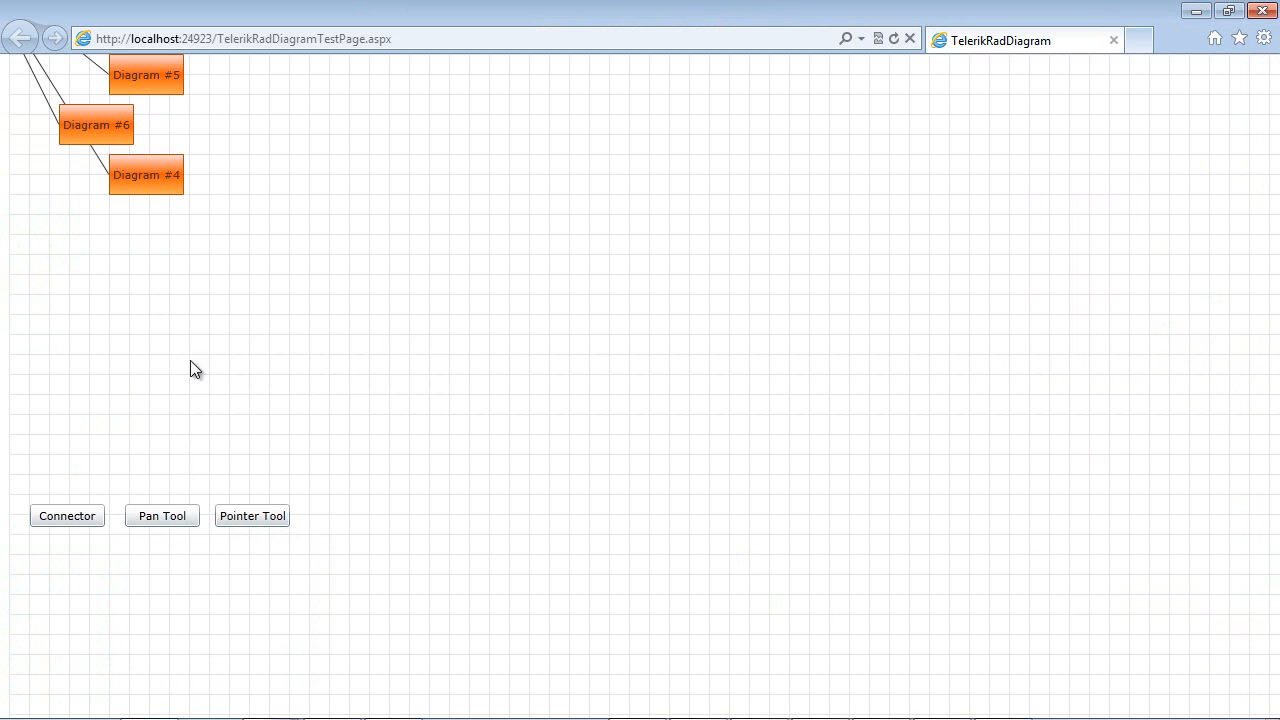
# - Pan the diagram to show all shapes and drag Diagram #6 below Diagram #3
pyautogui.click(161, 515)
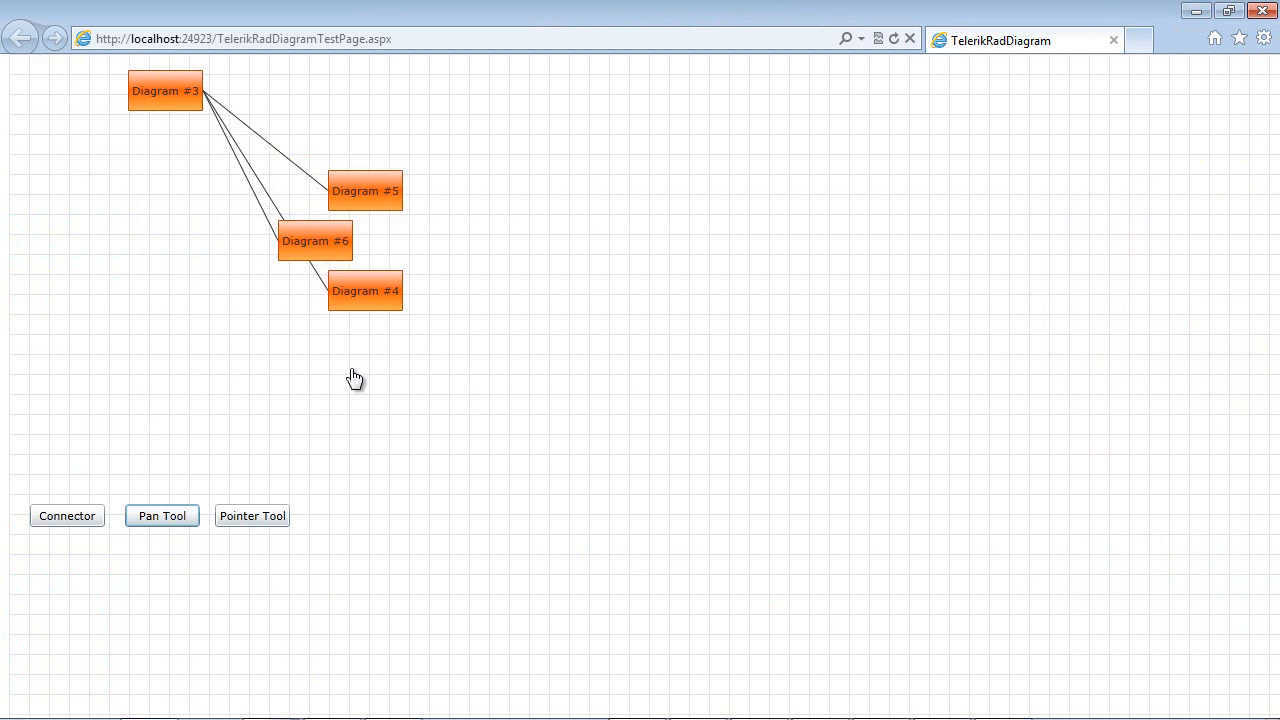
pyautogui.moveTo(356, 378); pyautogui.dragTo(710, 528)
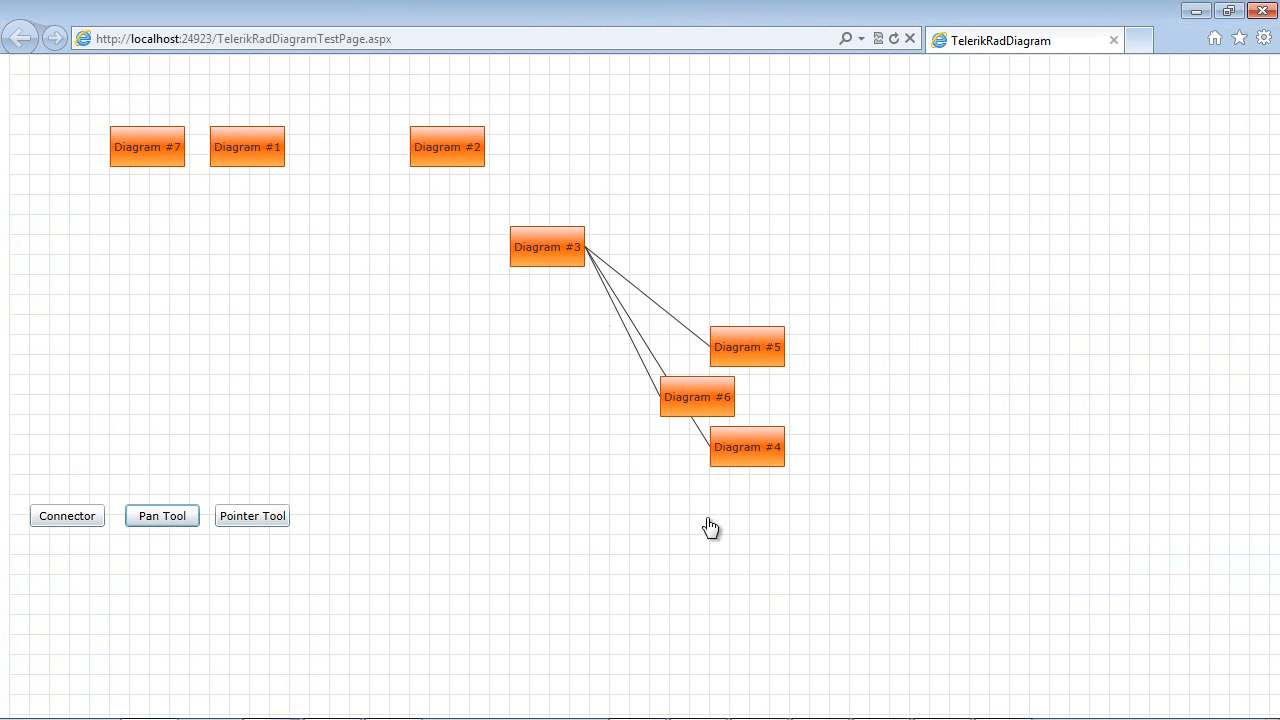
pyautogui.moveTo(697, 396); pyautogui.dragTo(567, 427)
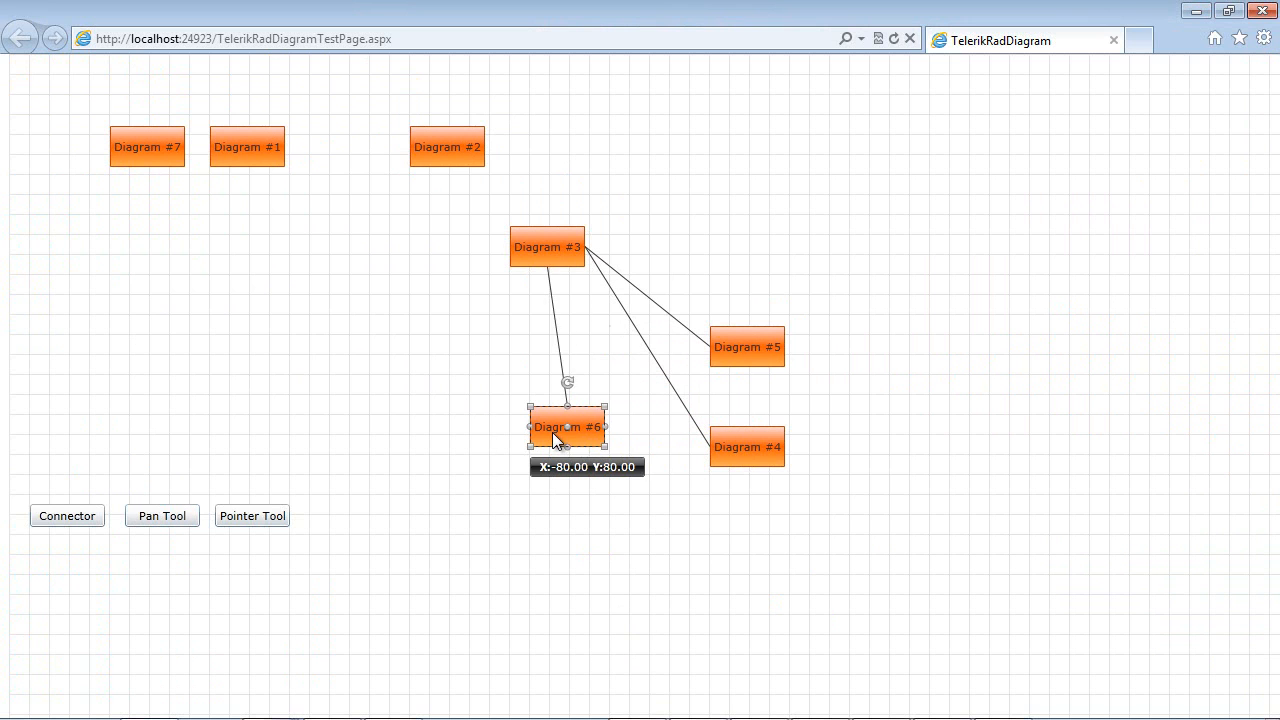
pyautogui.moveTo(567, 427); pyautogui.dragTo(527, 427)
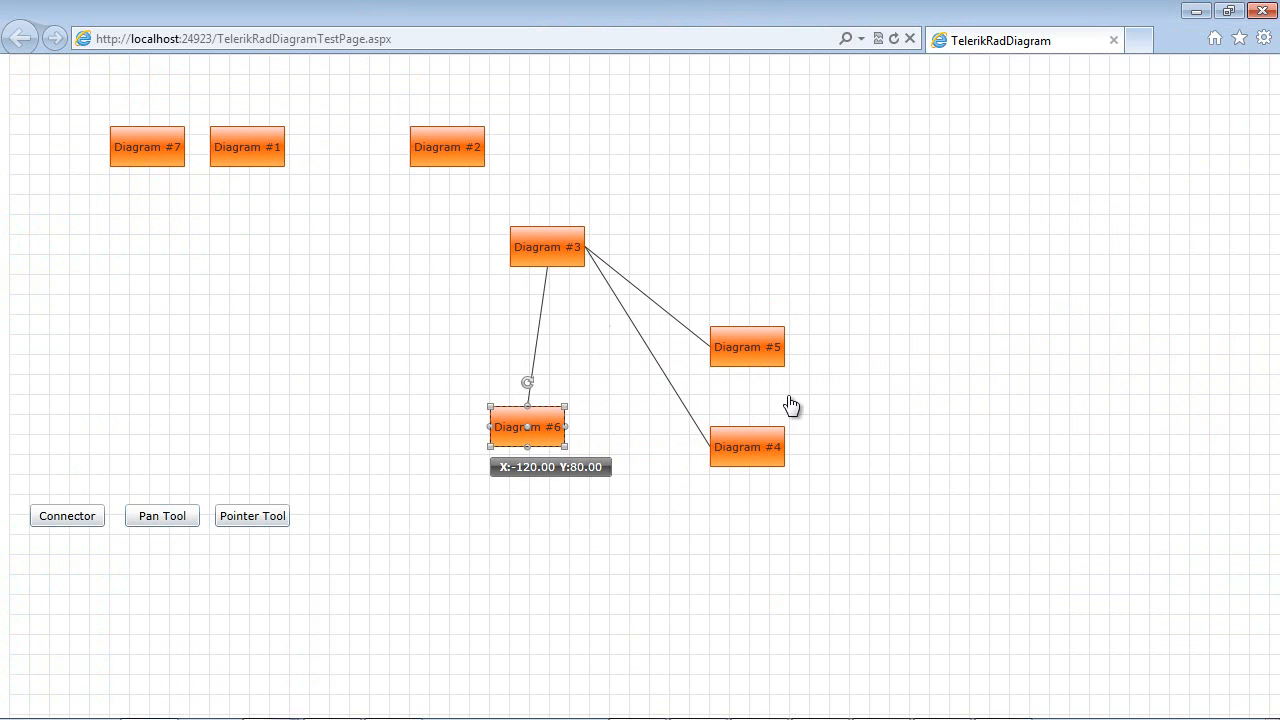
pyautogui.moveTo(849, 497)
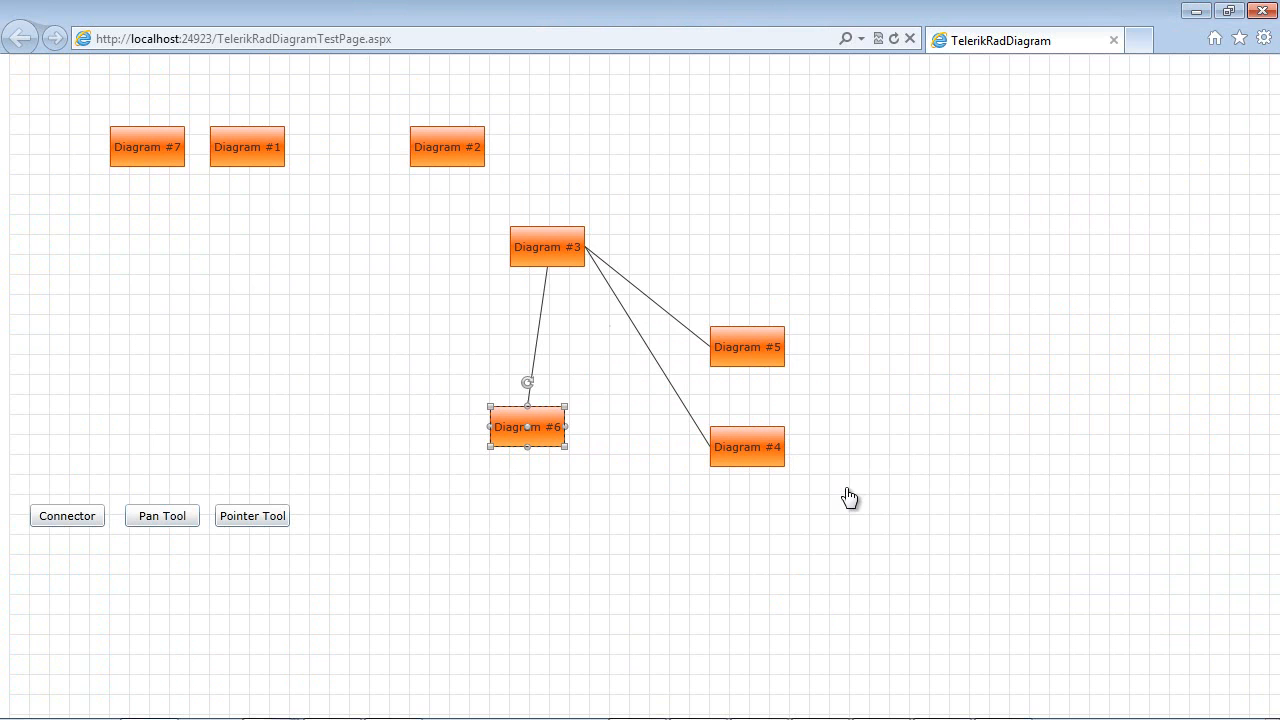
pyautogui.moveTo(665, 468)
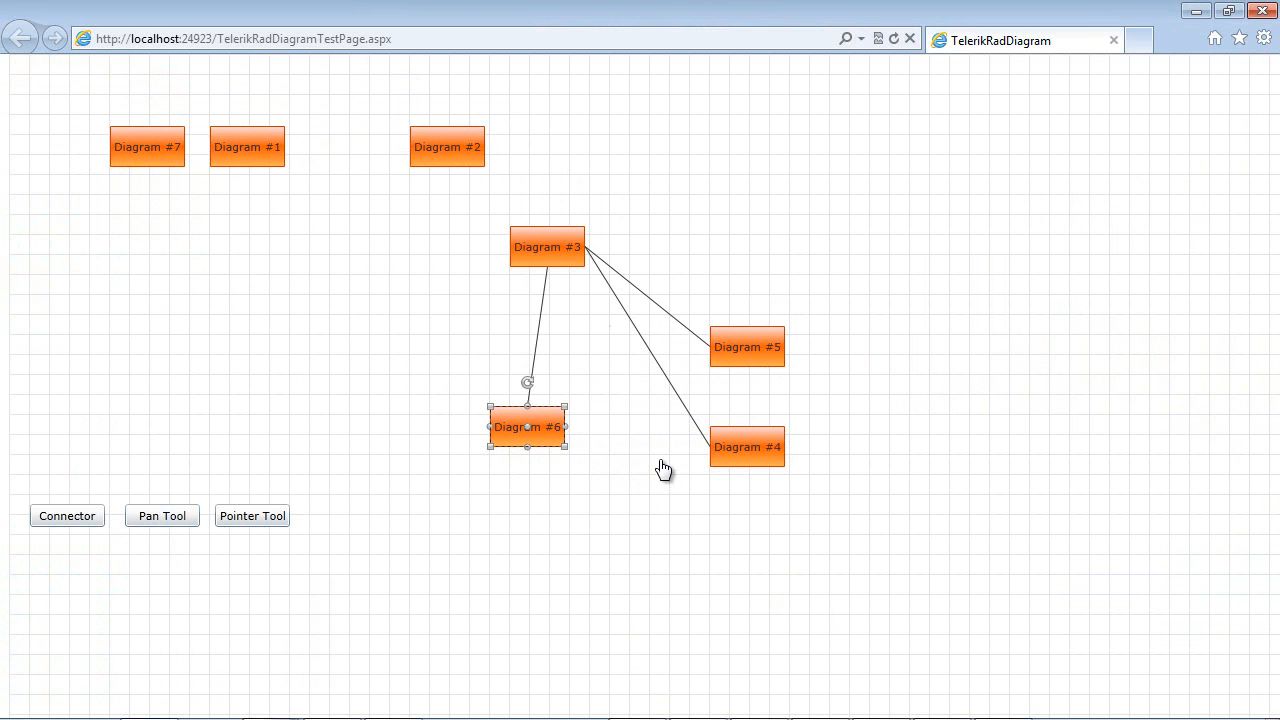
pyautogui.moveTo(555, 467)
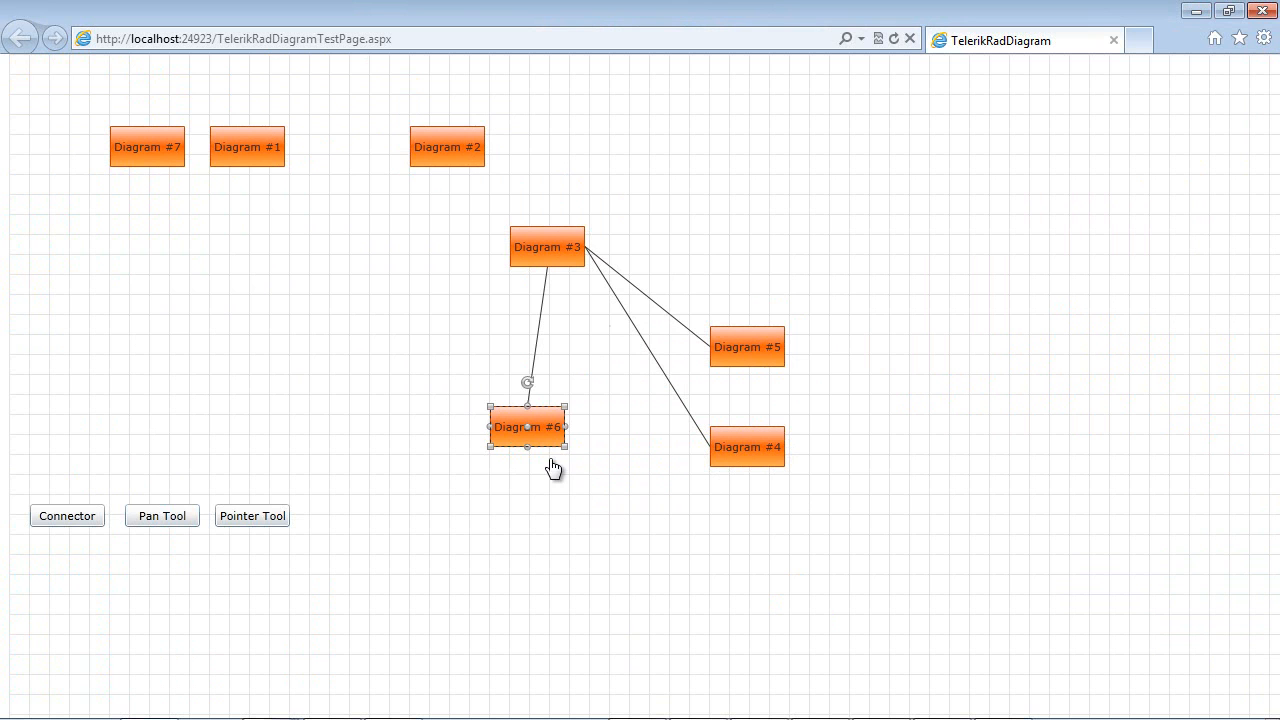
pyautogui.moveTo(527, 277)
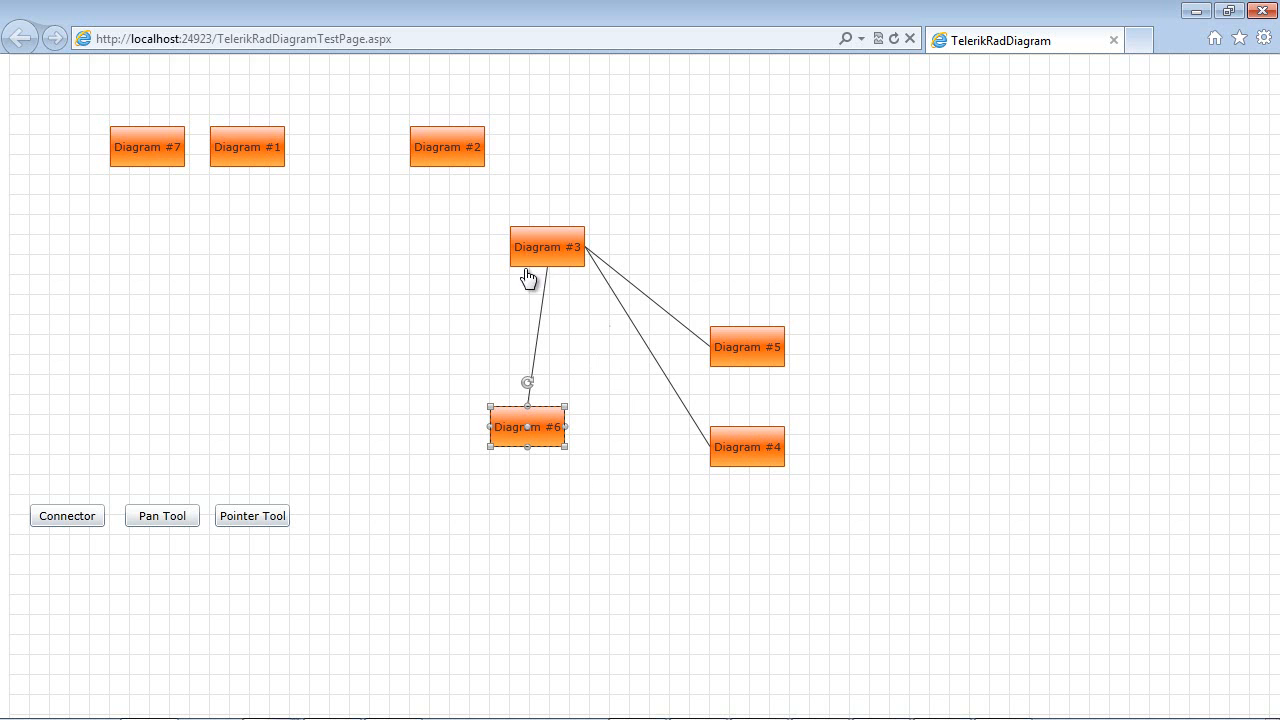
pyautogui.moveTo(540, 268)
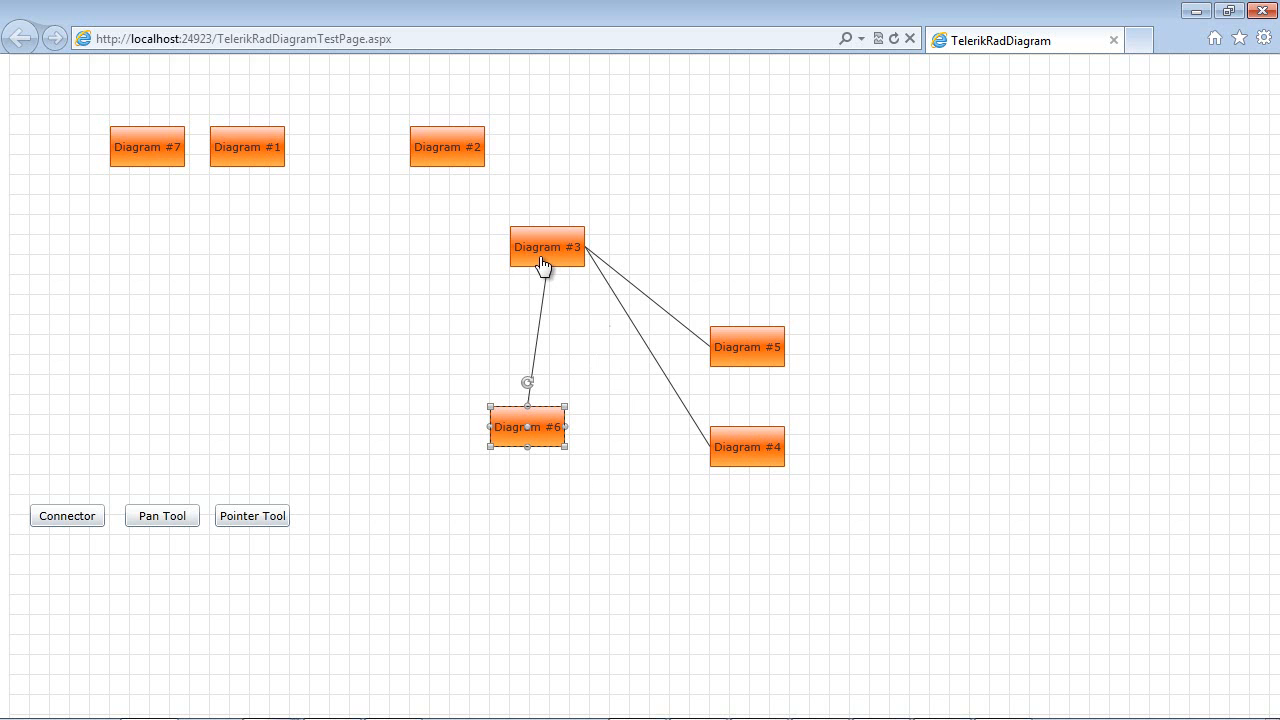
pyautogui.moveTo(542, 285)
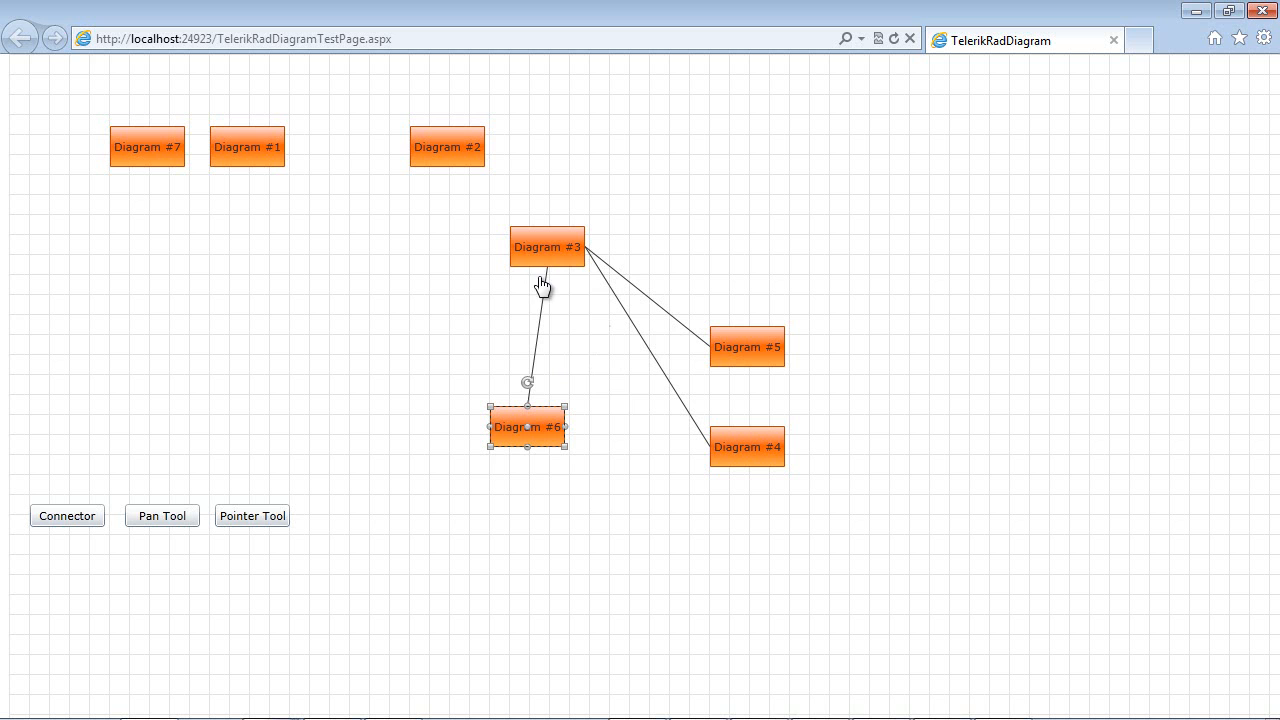
pyautogui.moveTo(543, 445)
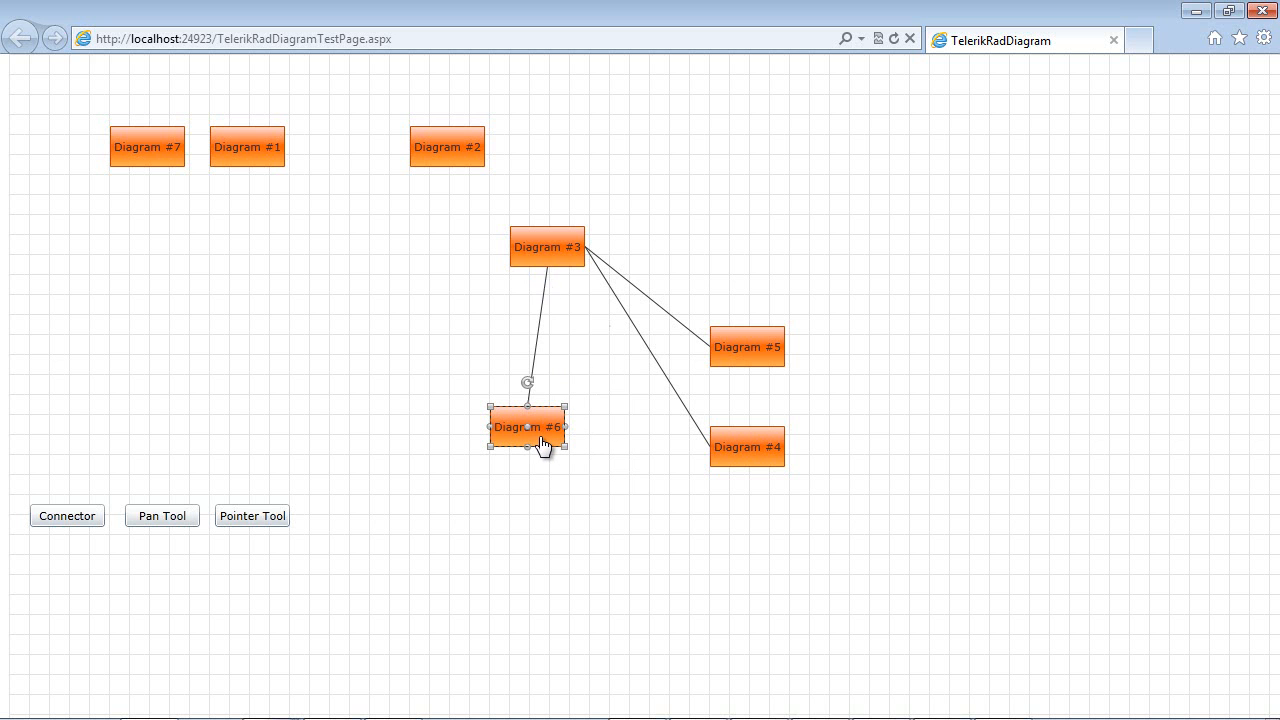
pyautogui.moveTo(547, 447)
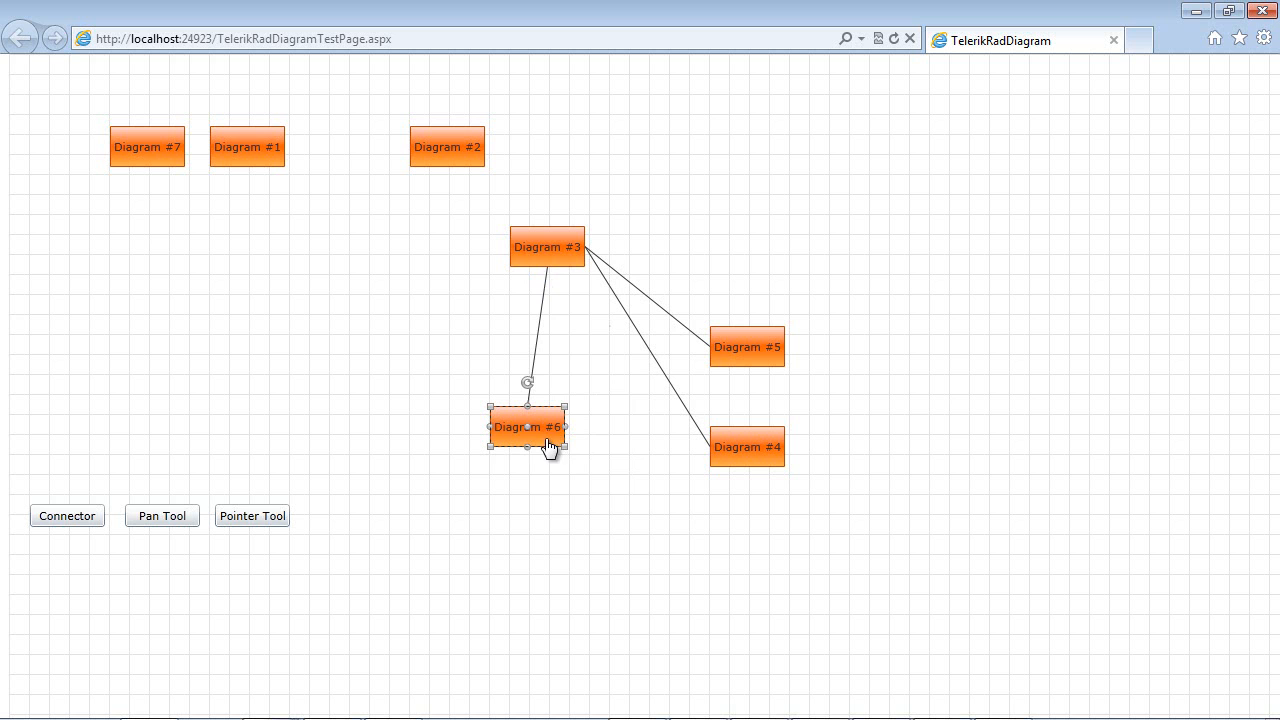
pyautogui.moveTo(548, 447)
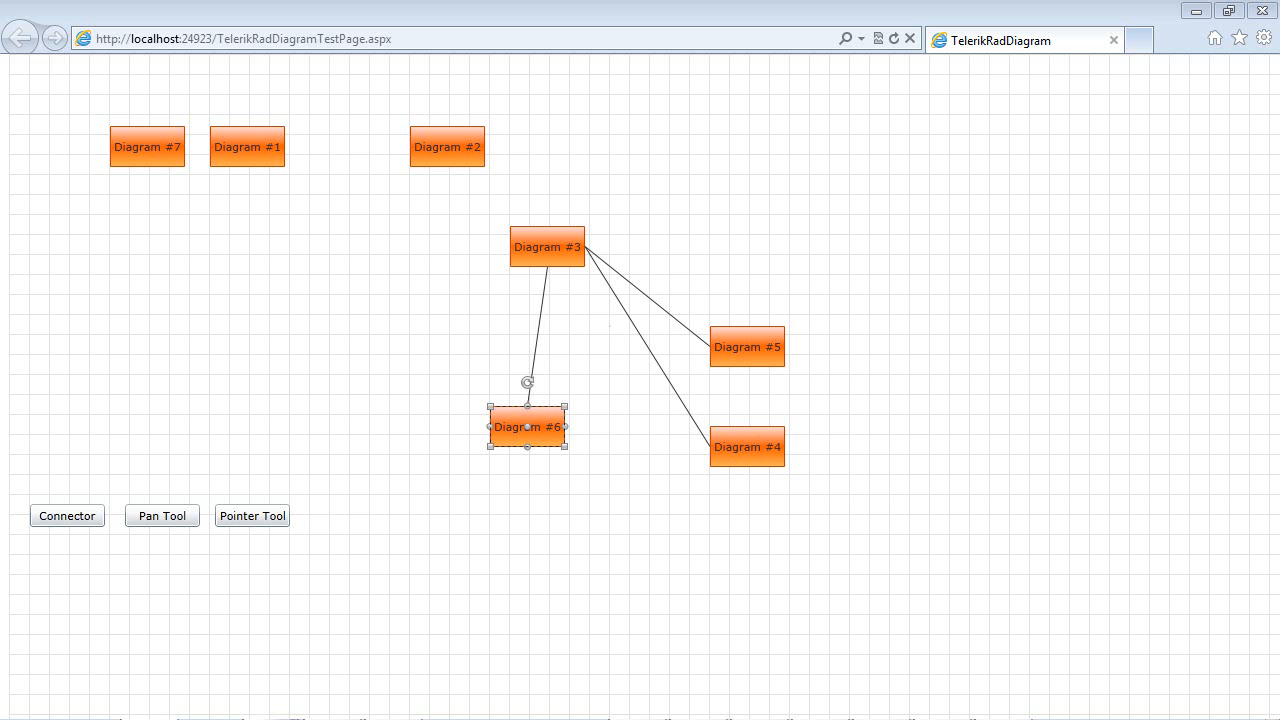
pyautogui.moveTo(446, 630)
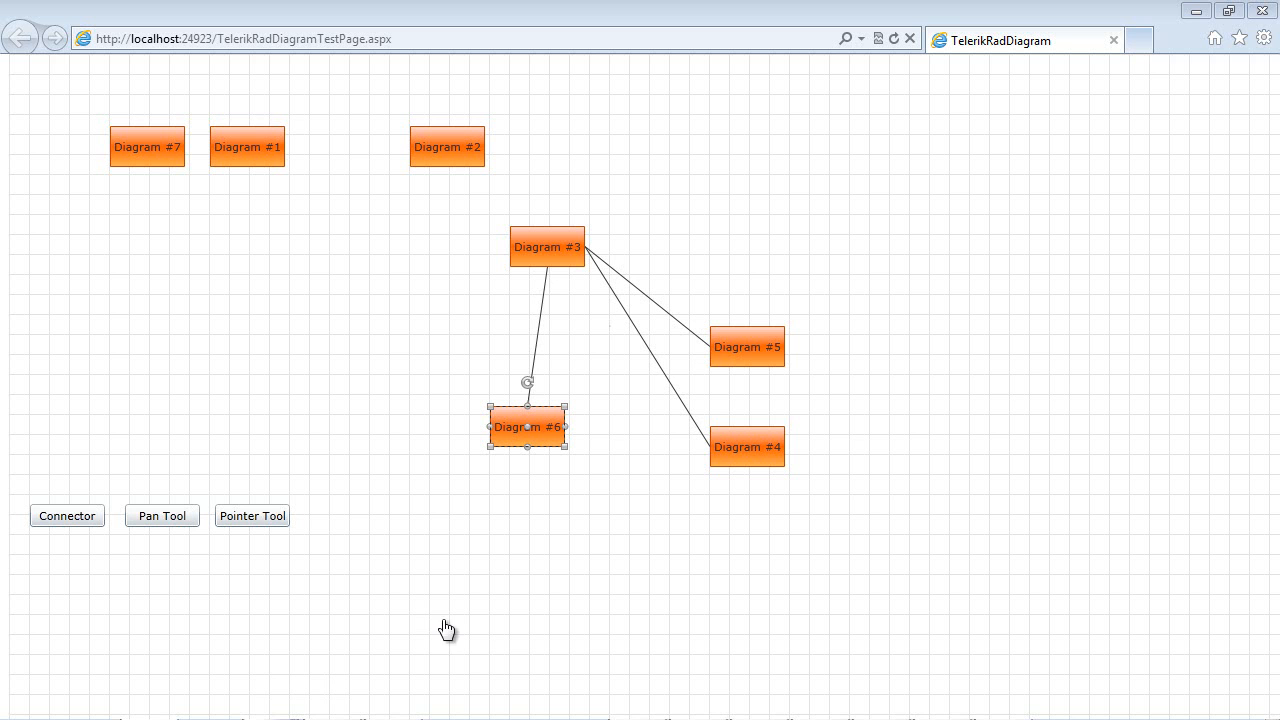
pyautogui.moveTo(1264, 11)
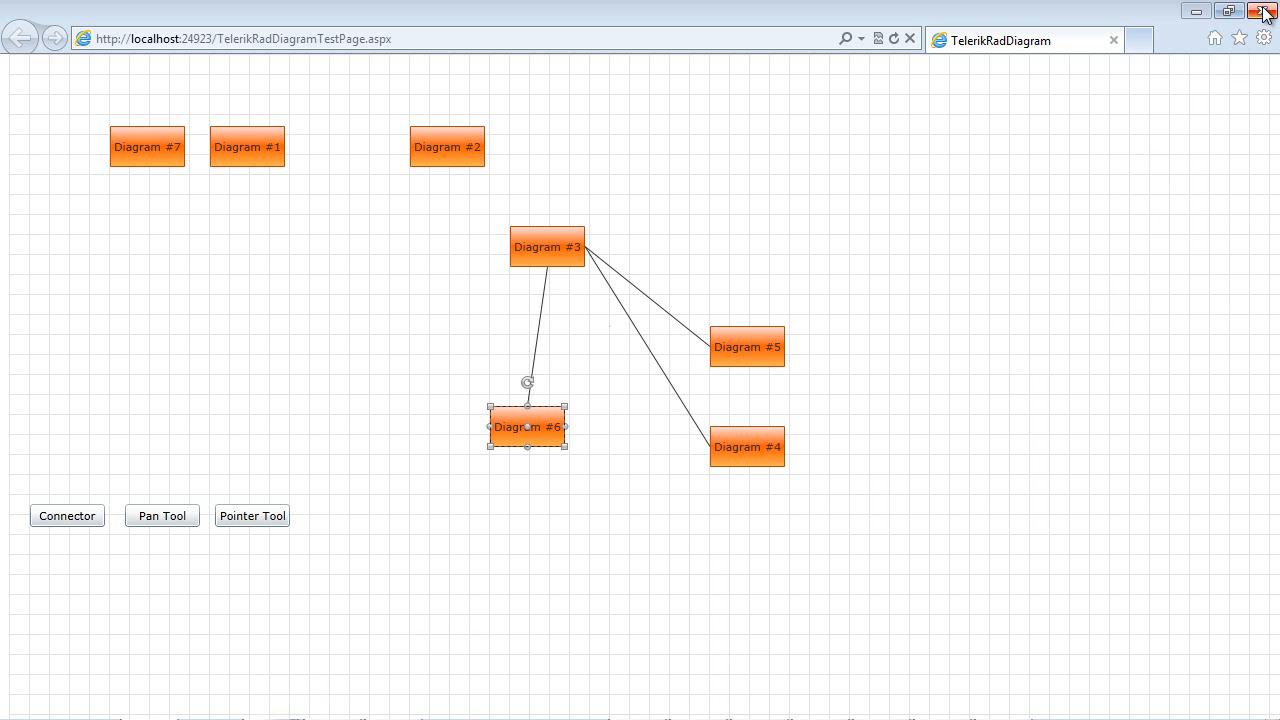
# - Close the browser and join the RadDiagramShape Geometry path data onto one XAML line
pyautogui.click(1263, 11)
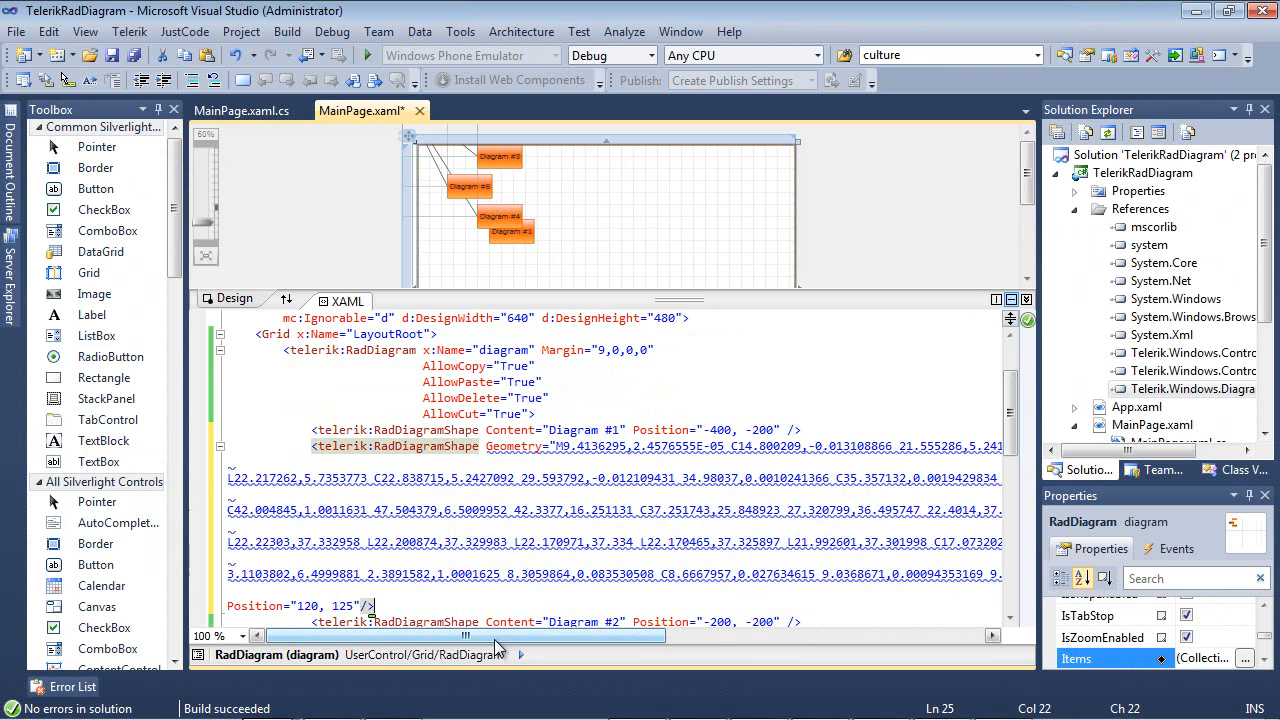
pyautogui.click(95, 564)
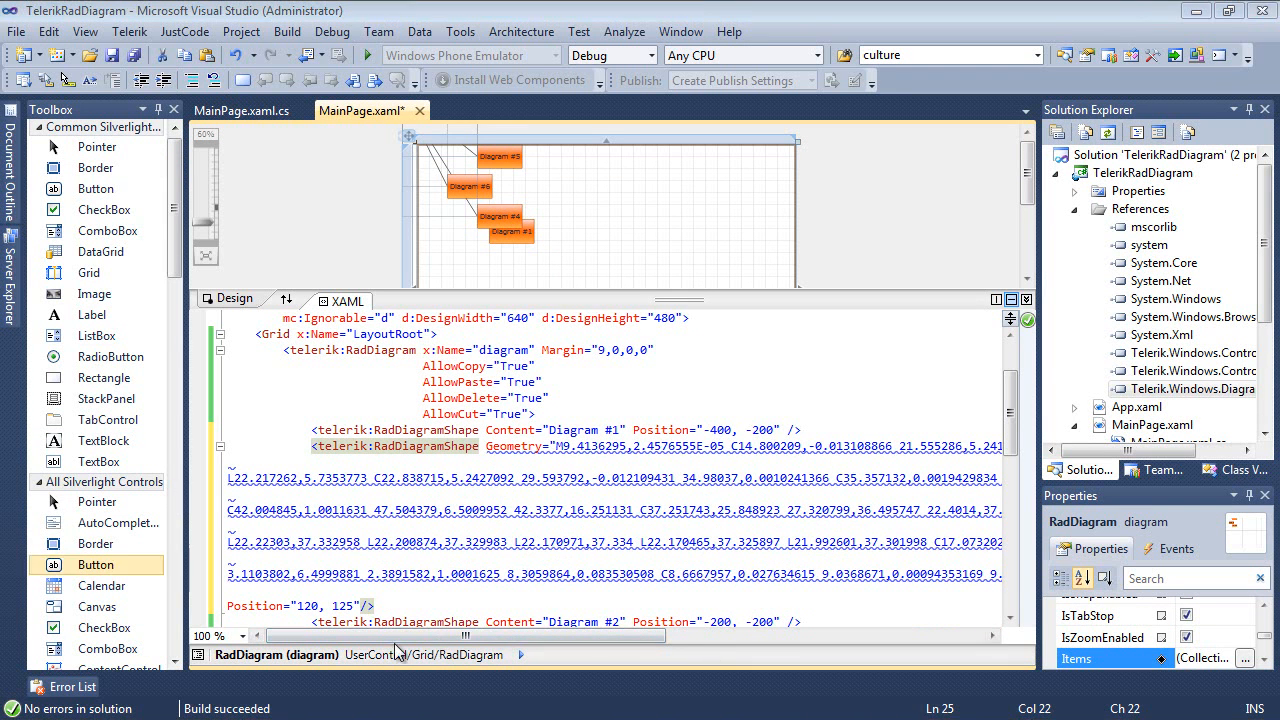
pyautogui.hscroll(3)
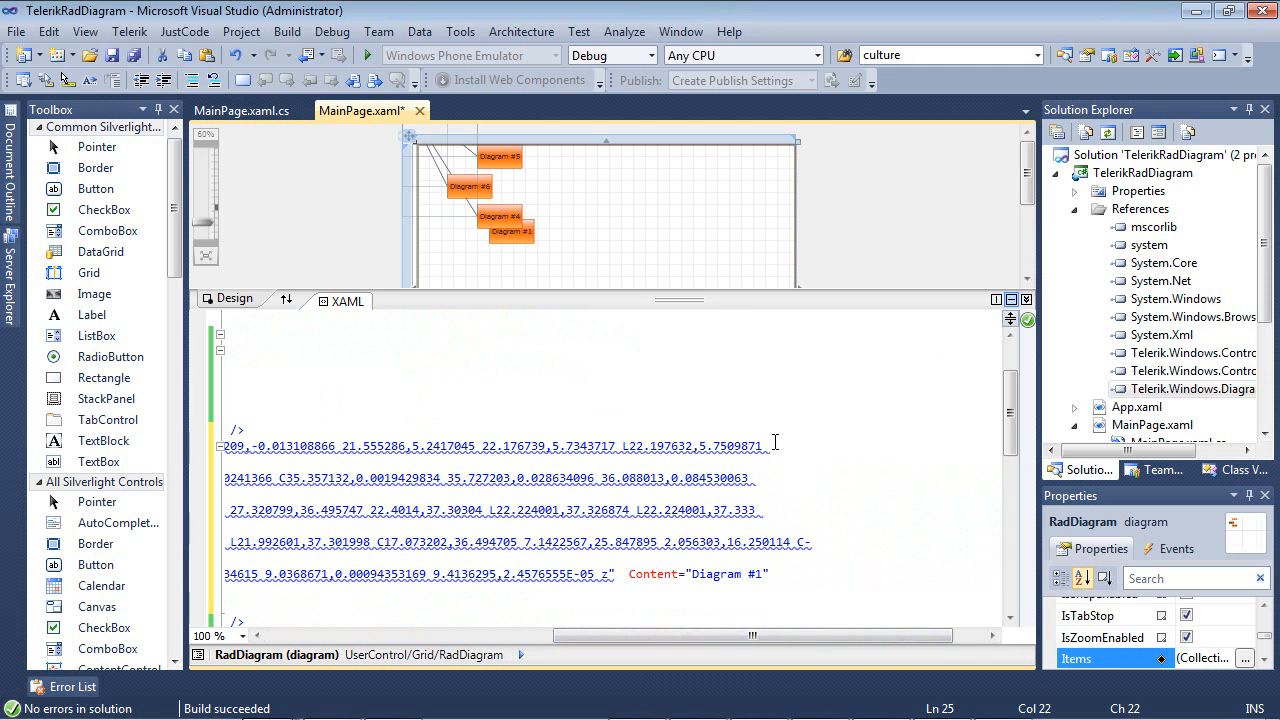
pyautogui.click(510, 231)
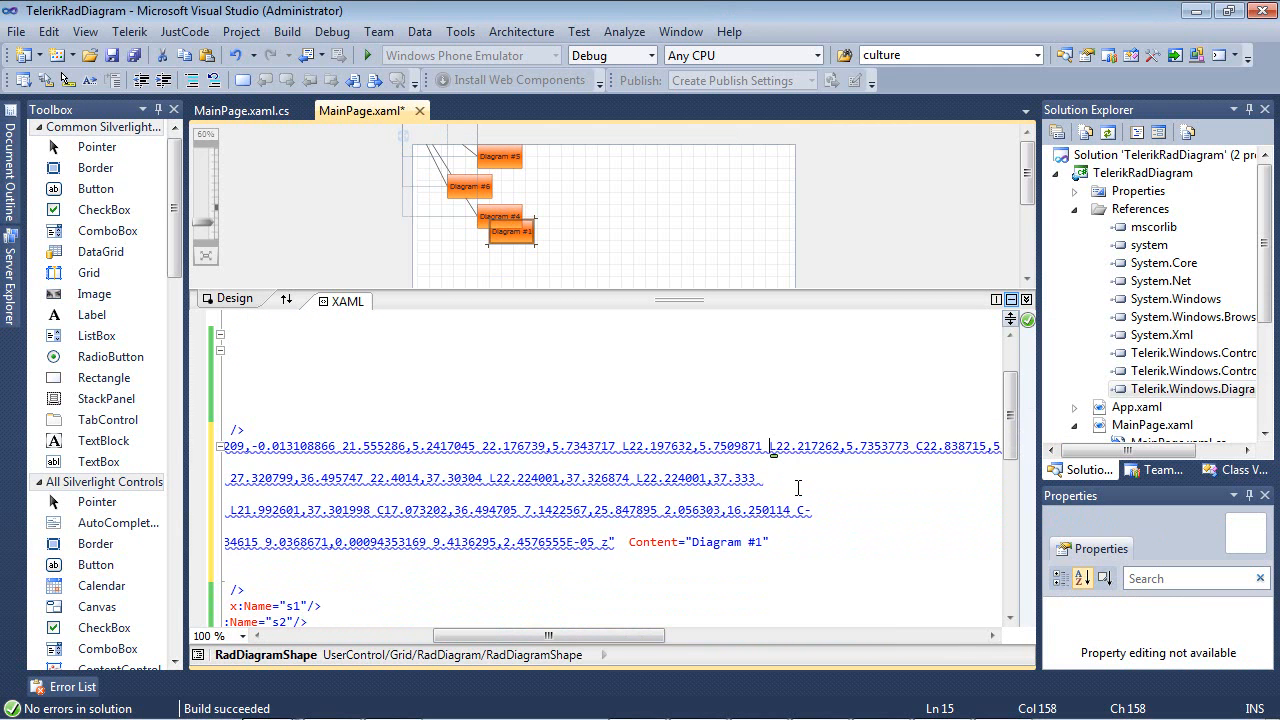
pyautogui.hscroll(3)
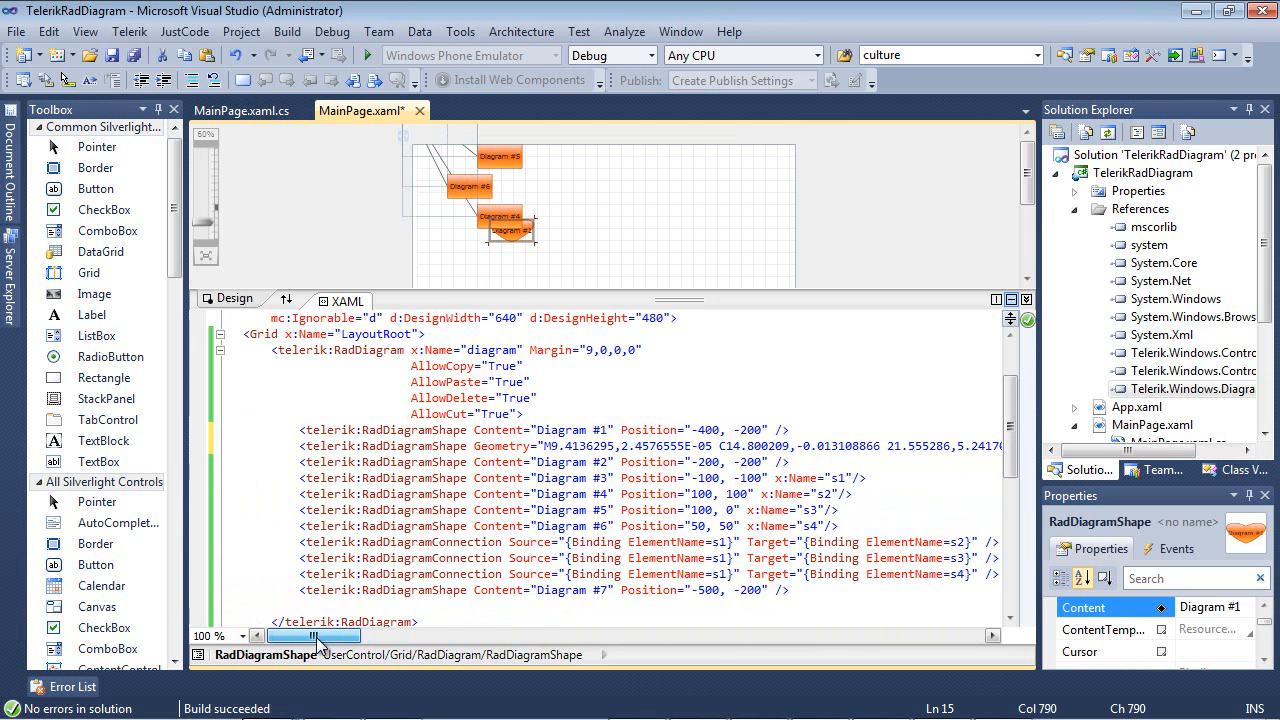
pyautogui.hscroll(-3)
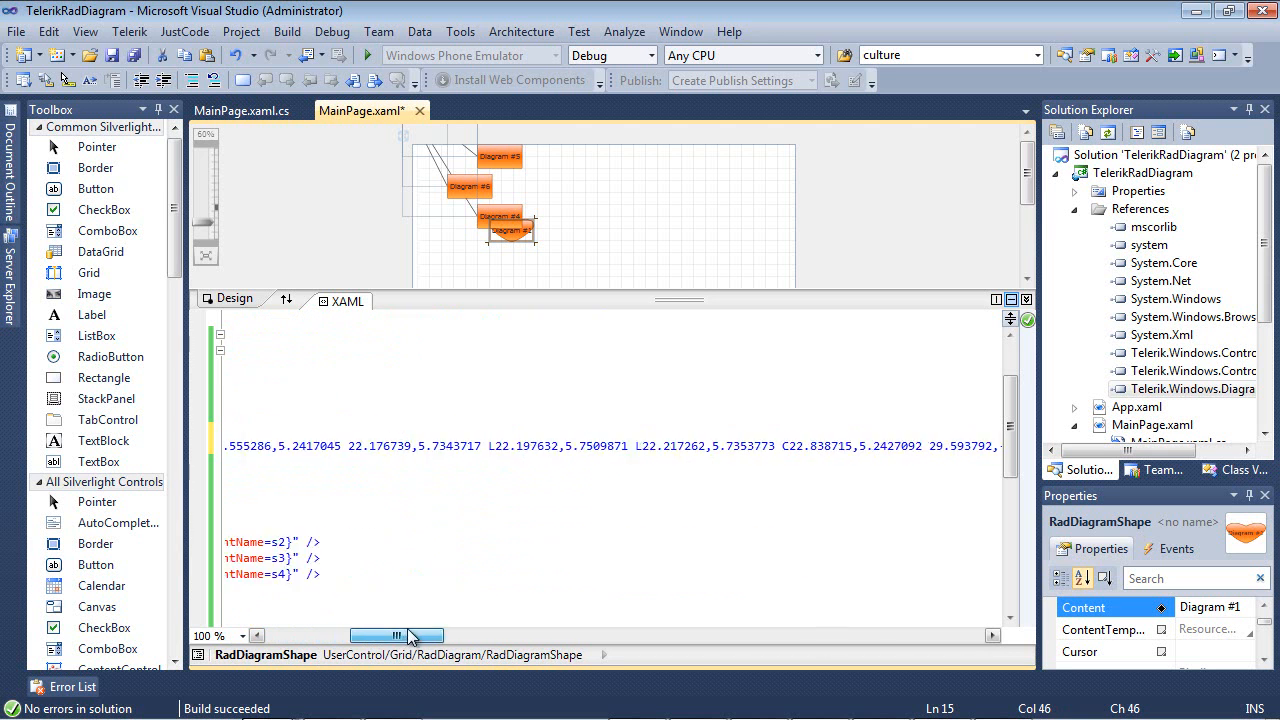
pyautogui.moveTo(395, 636); pyautogui.dragTo(807, 636)
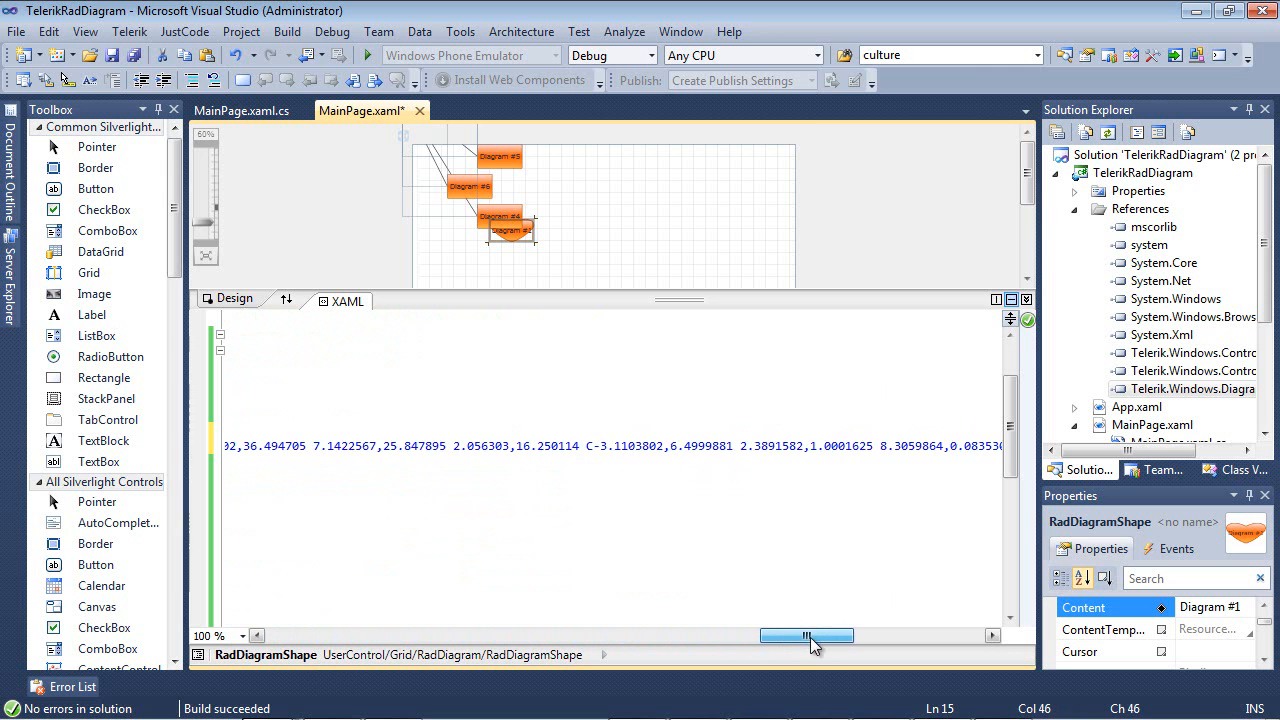
pyautogui.moveTo(810, 636); pyautogui.dragTo(900, 636)
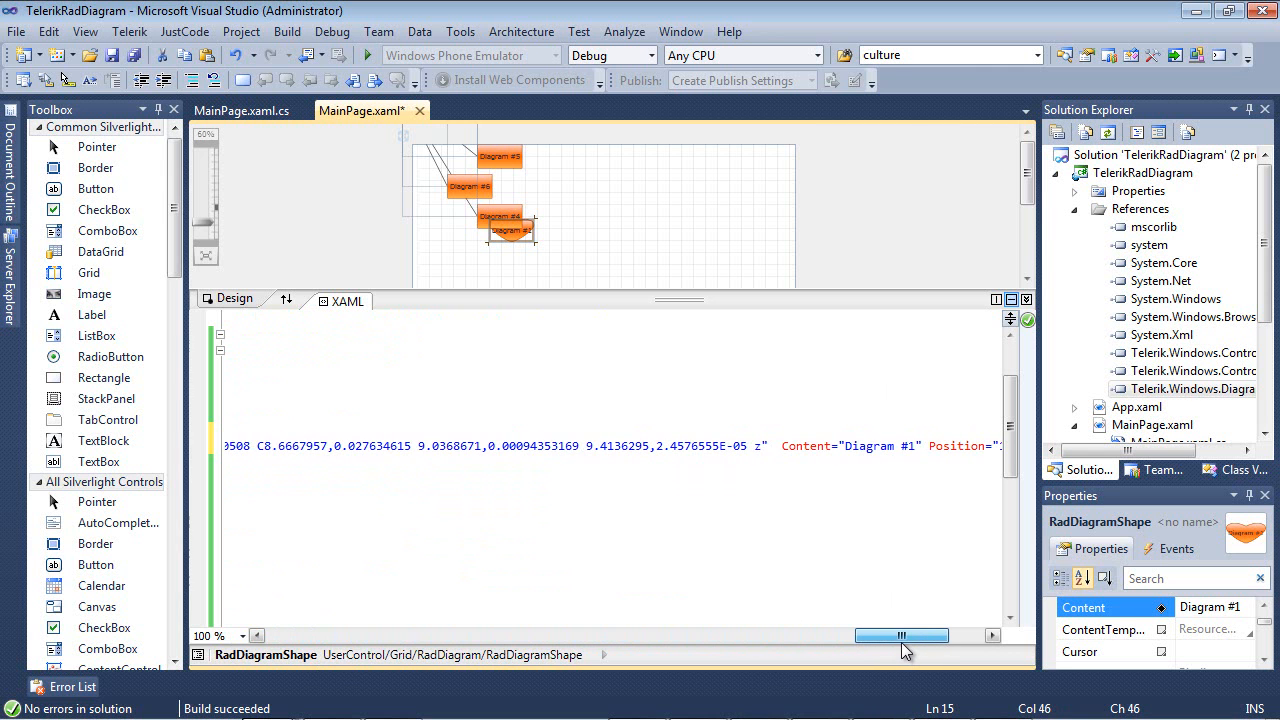
pyautogui.moveTo(900, 636); pyautogui.dragTo(912, 636)
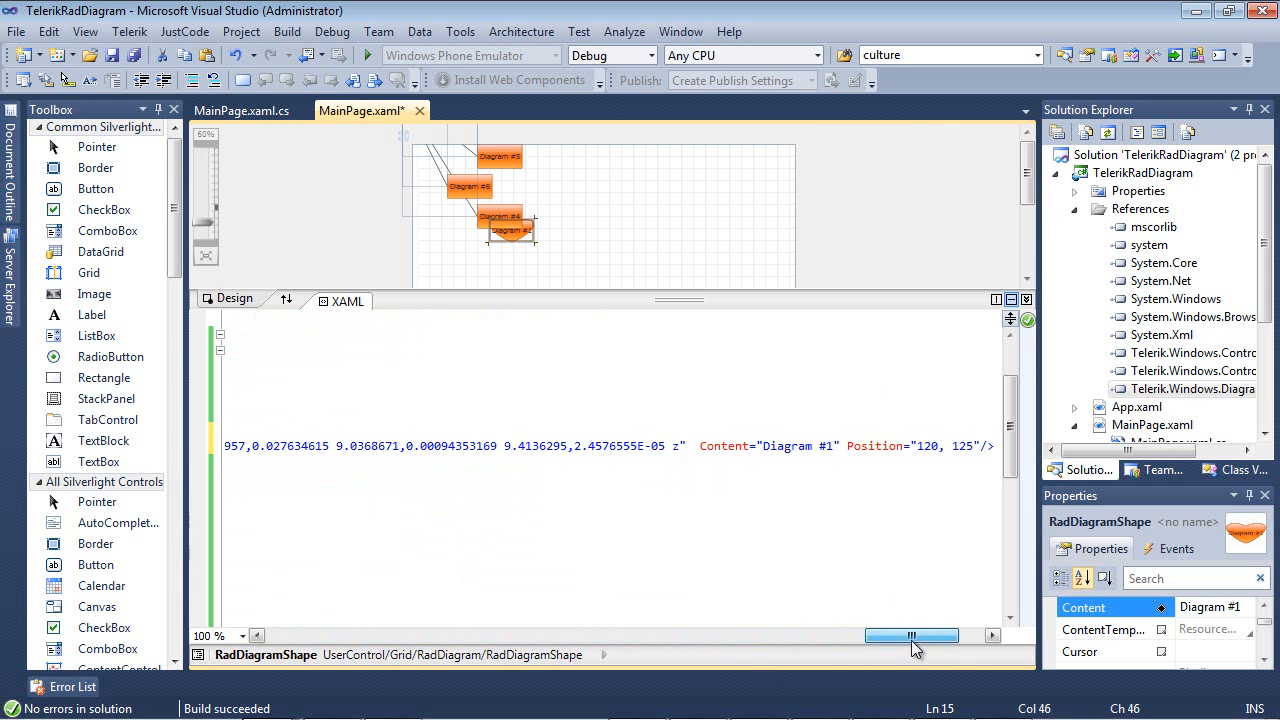
pyautogui.moveTo(910, 635); pyautogui.dragTo(930, 635)
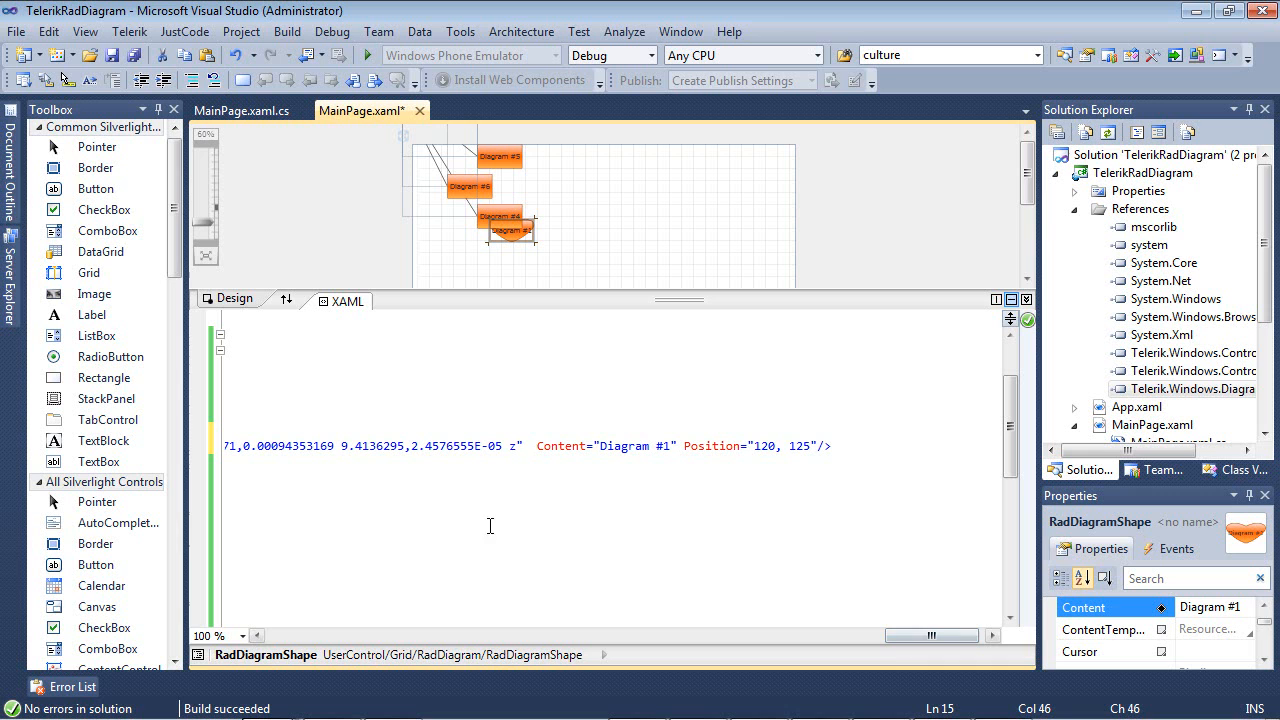
pyautogui.moveTo(579, 499)
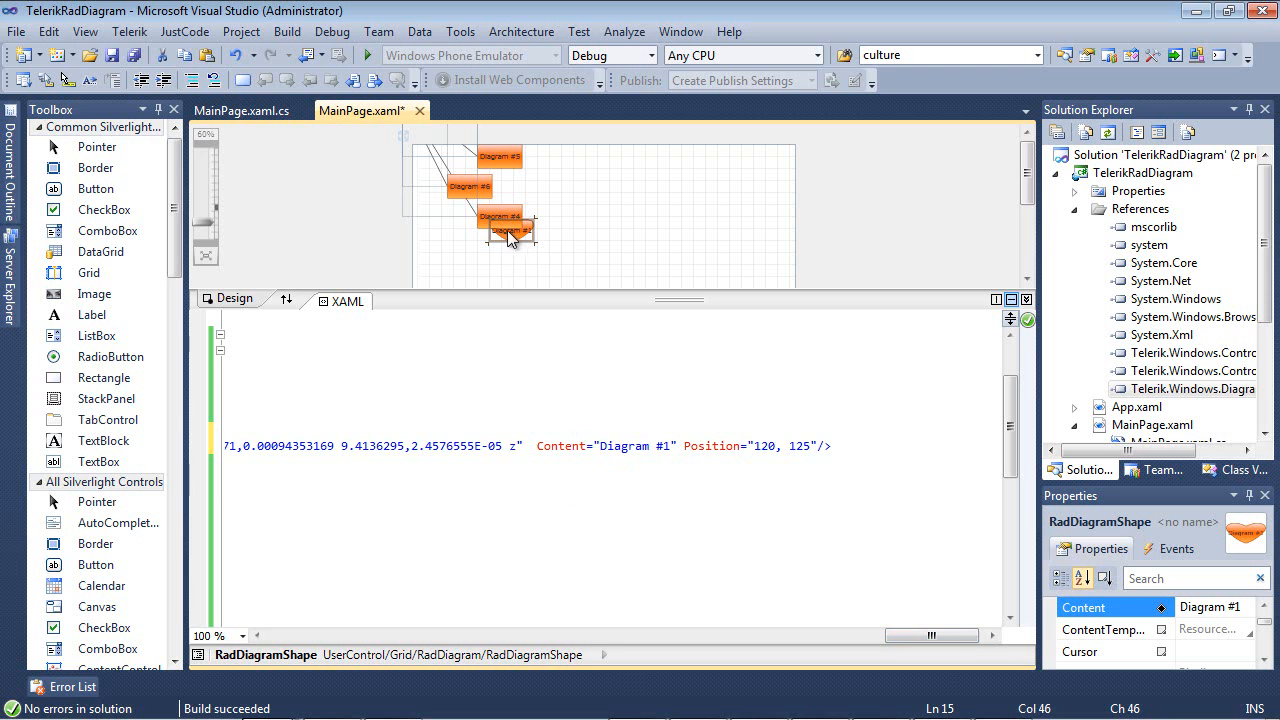
pyautogui.moveTo(520, 248)
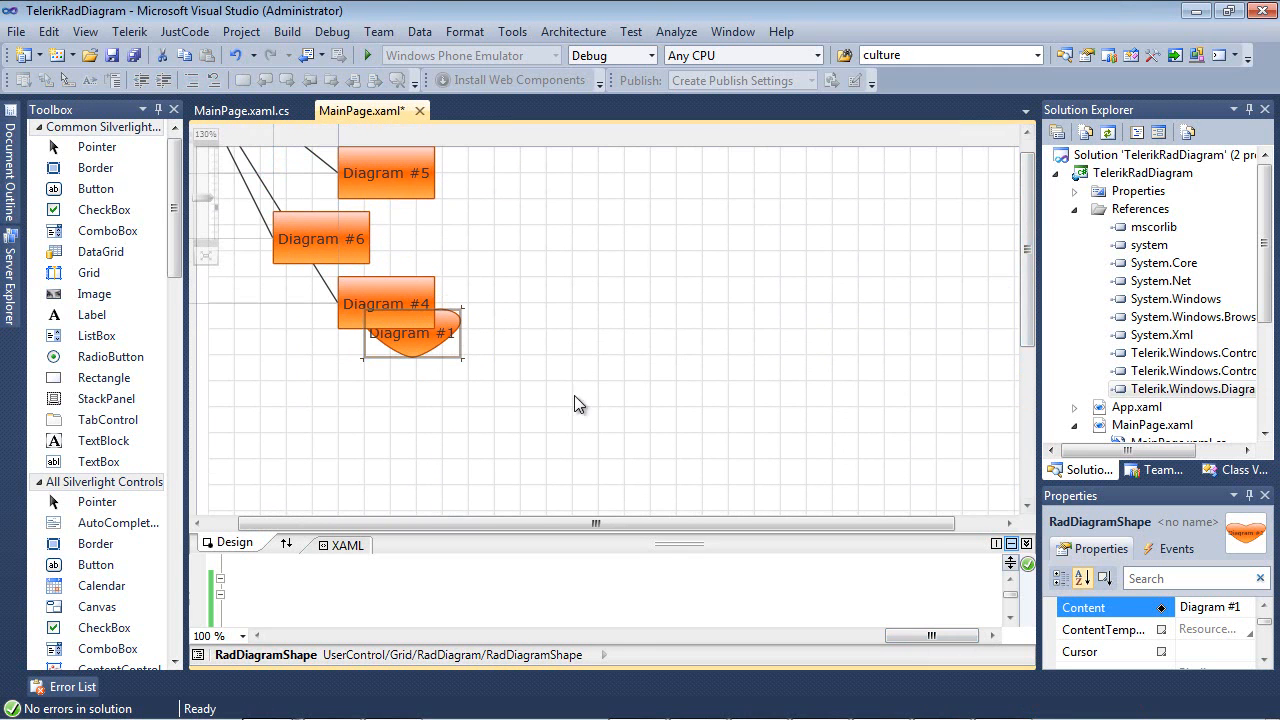
pyautogui.moveTo(443, 368)
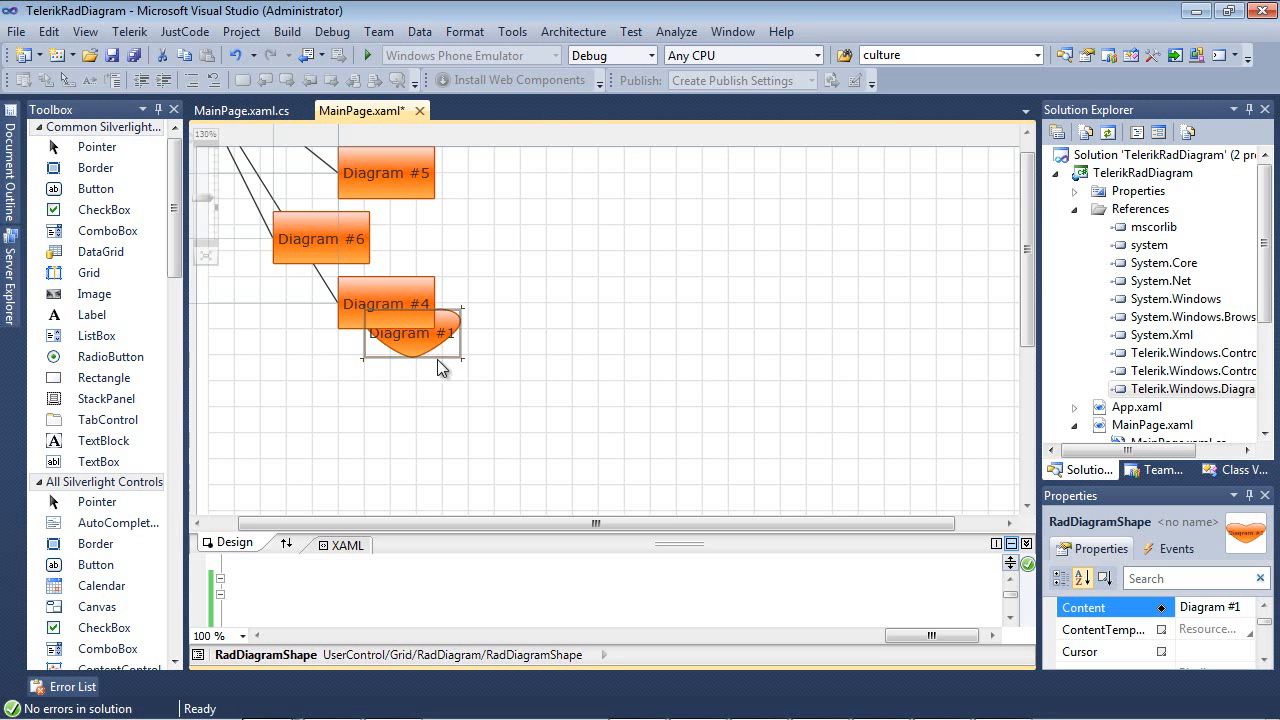
# - Start debugging to run the project showing the heart-shaped Diagram #1
pyautogui.click(332, 31)
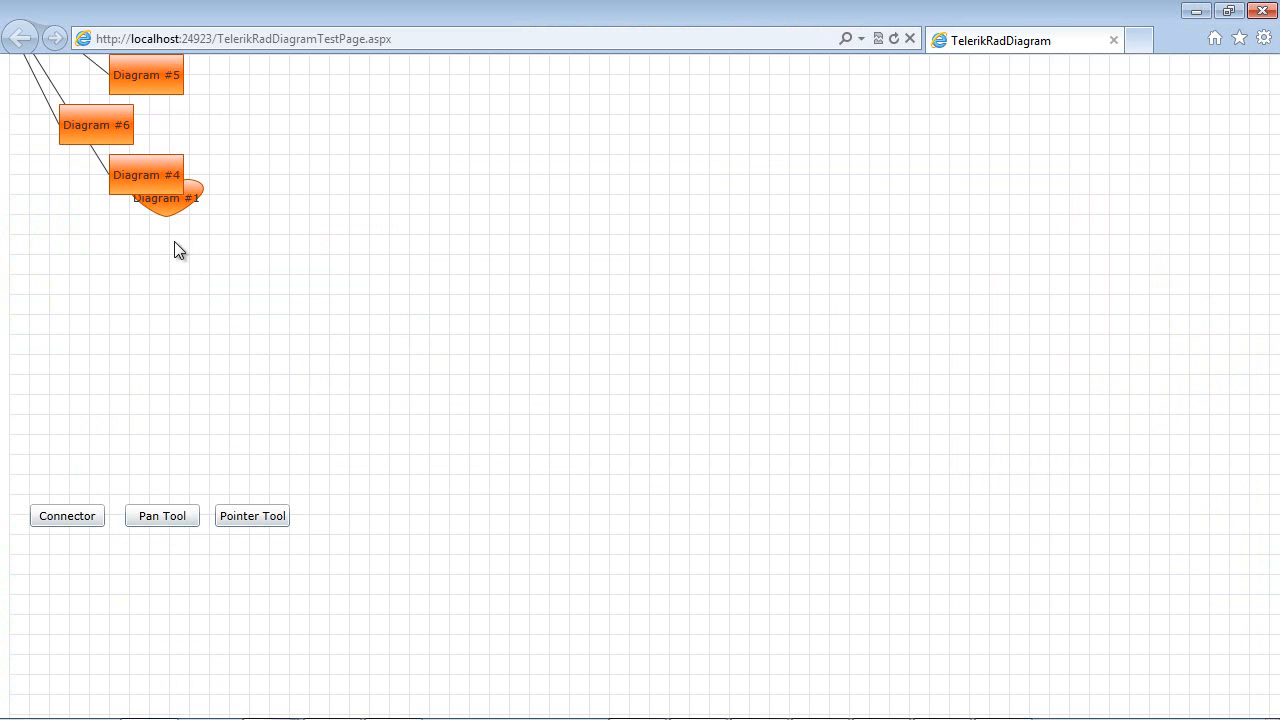
# - Drag the heart-shaped Diagram #1 left, away from Diagram #4
pyautogui.click(161, 515)
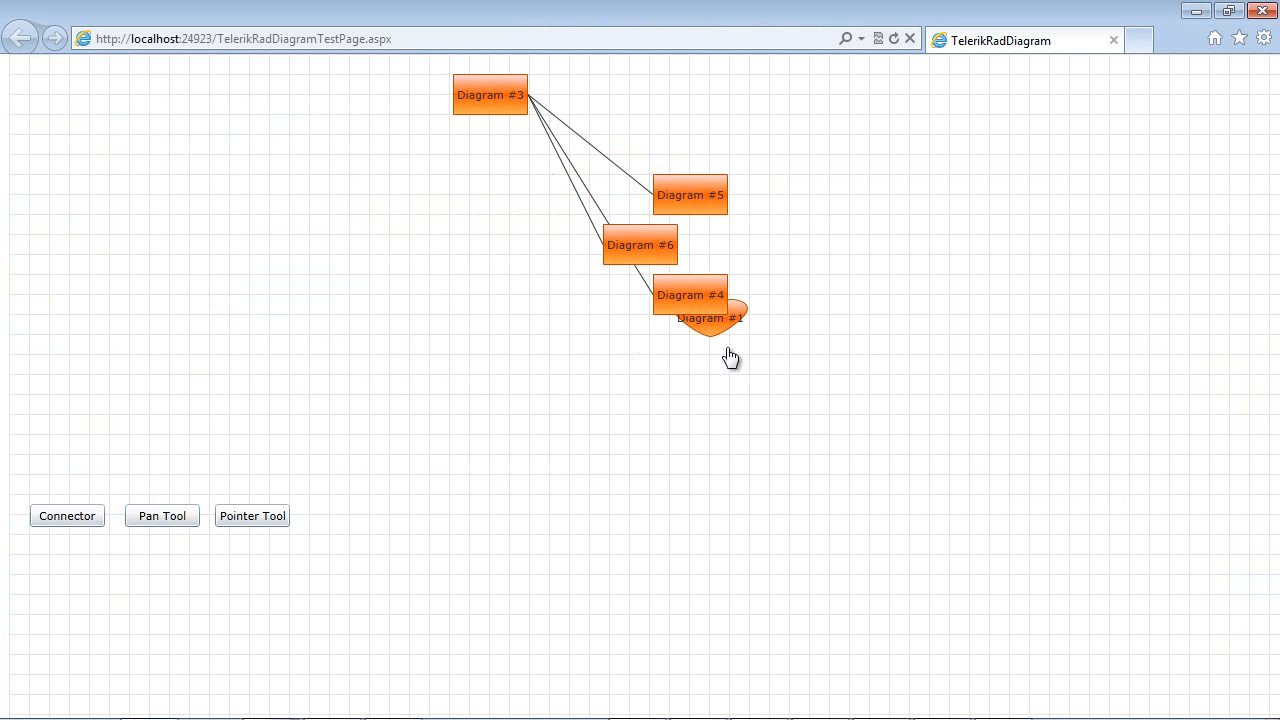
pyautogui.moveTo(705, 318); pyautogui.dragTo(430, 252)
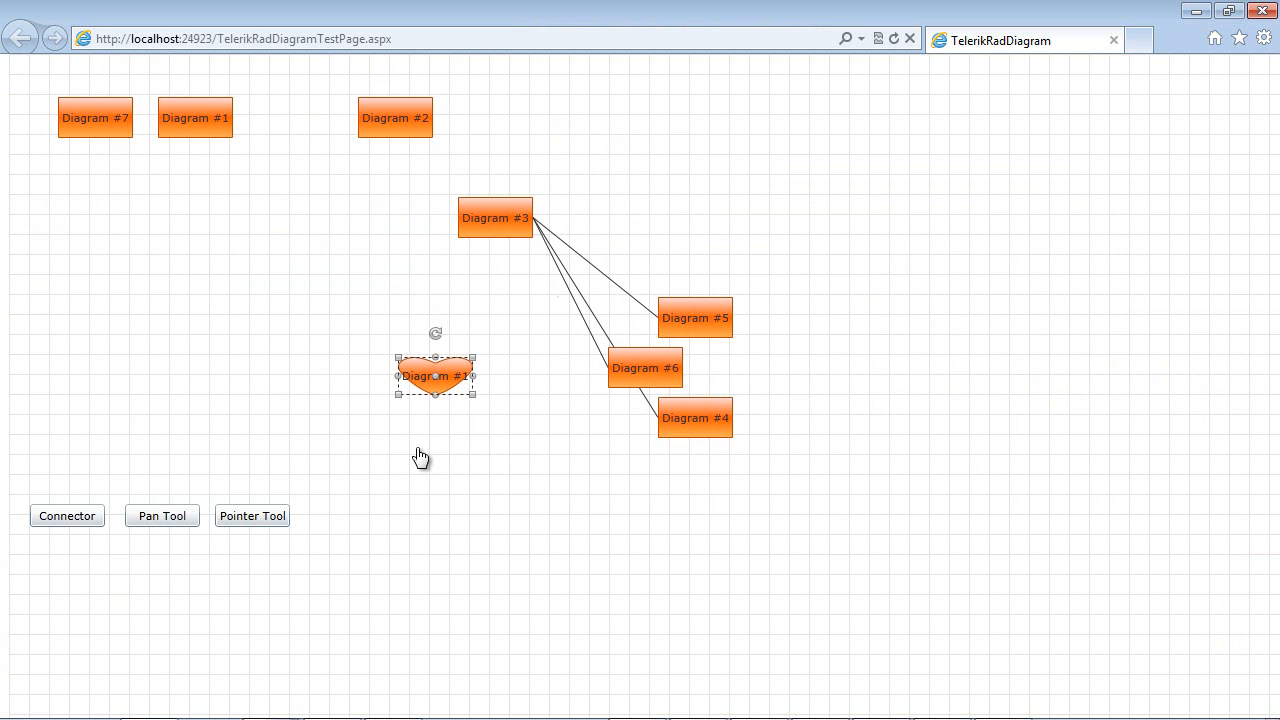
pyautogui.moveTo(454, 451)
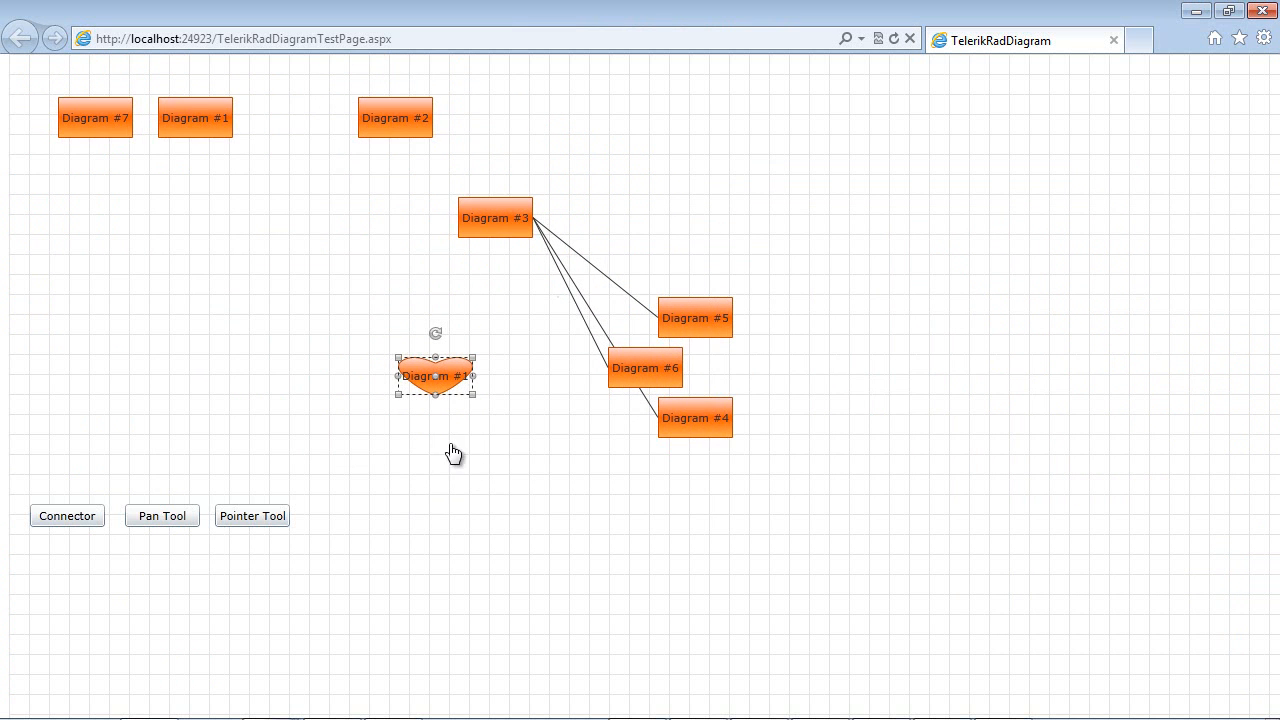
pyautogui.moveTo(478, 398)
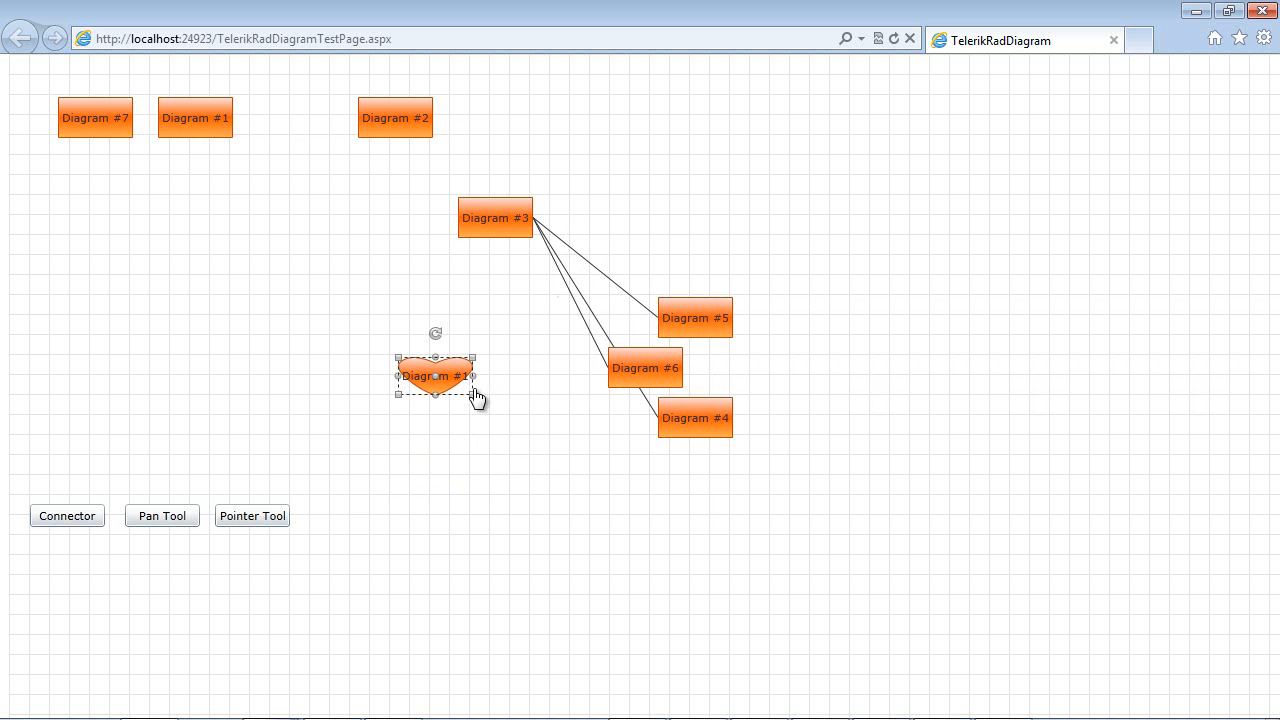
pyautogui.moveTo(1185, 70)
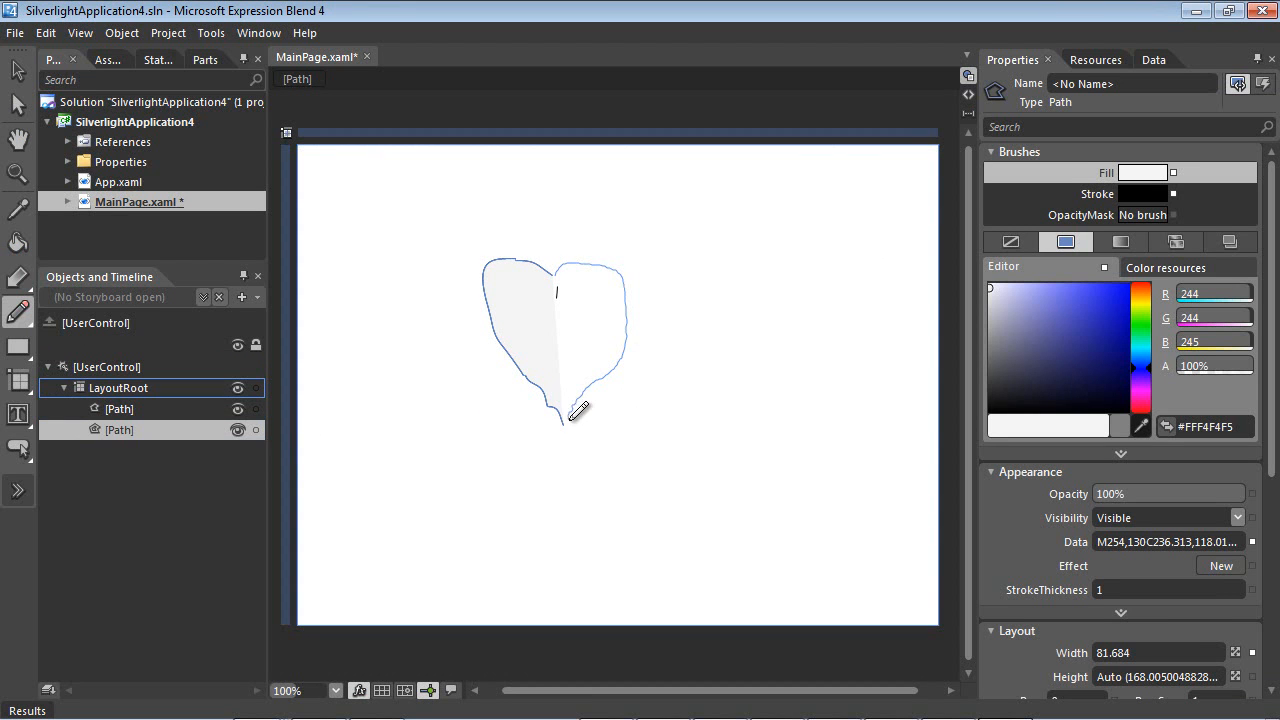
# - Select the drawn heart paths and open their context menu to combine them
pyautogui.click(119, 450)
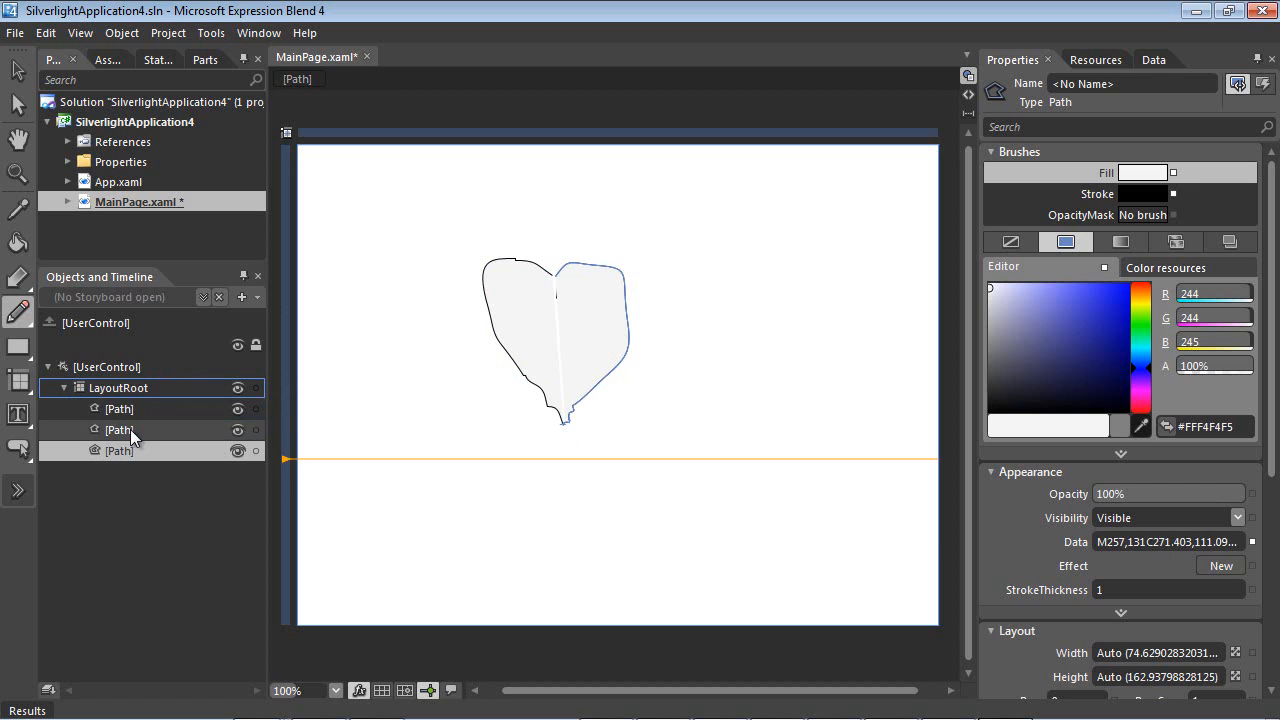
pyautogui.rightClick(119, 430)
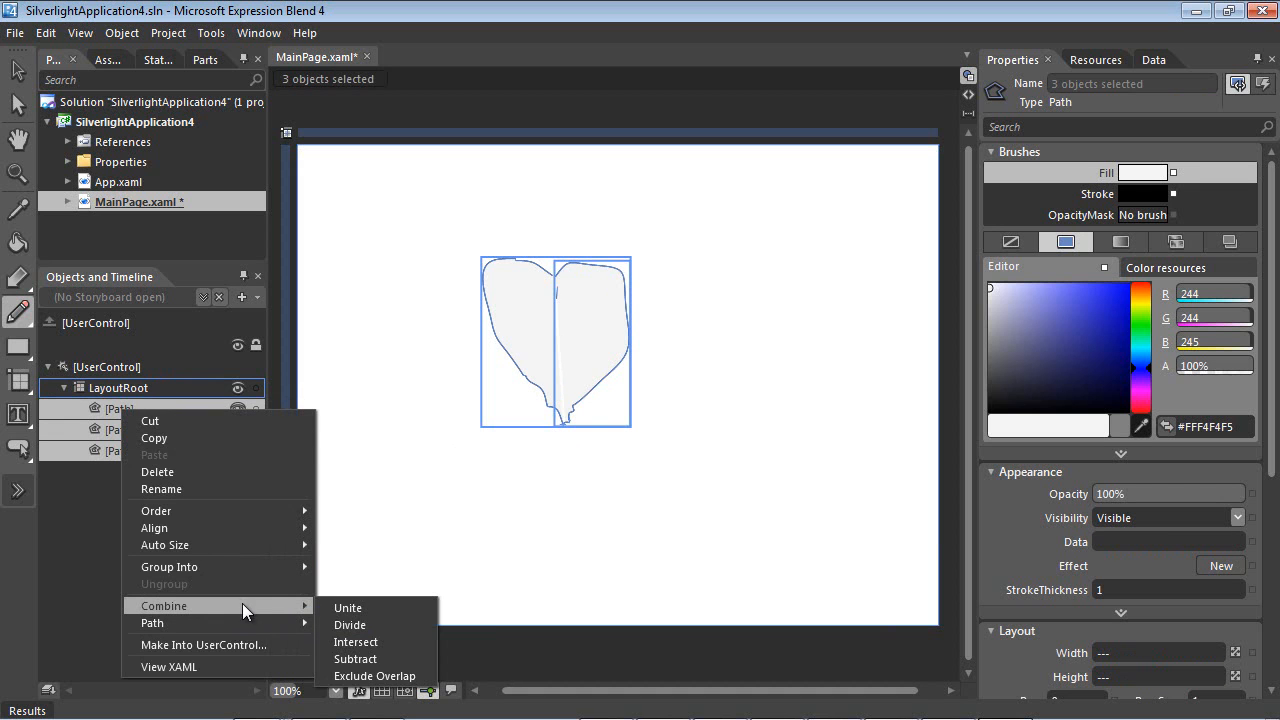
pyautogui.moveTo(348, 608)
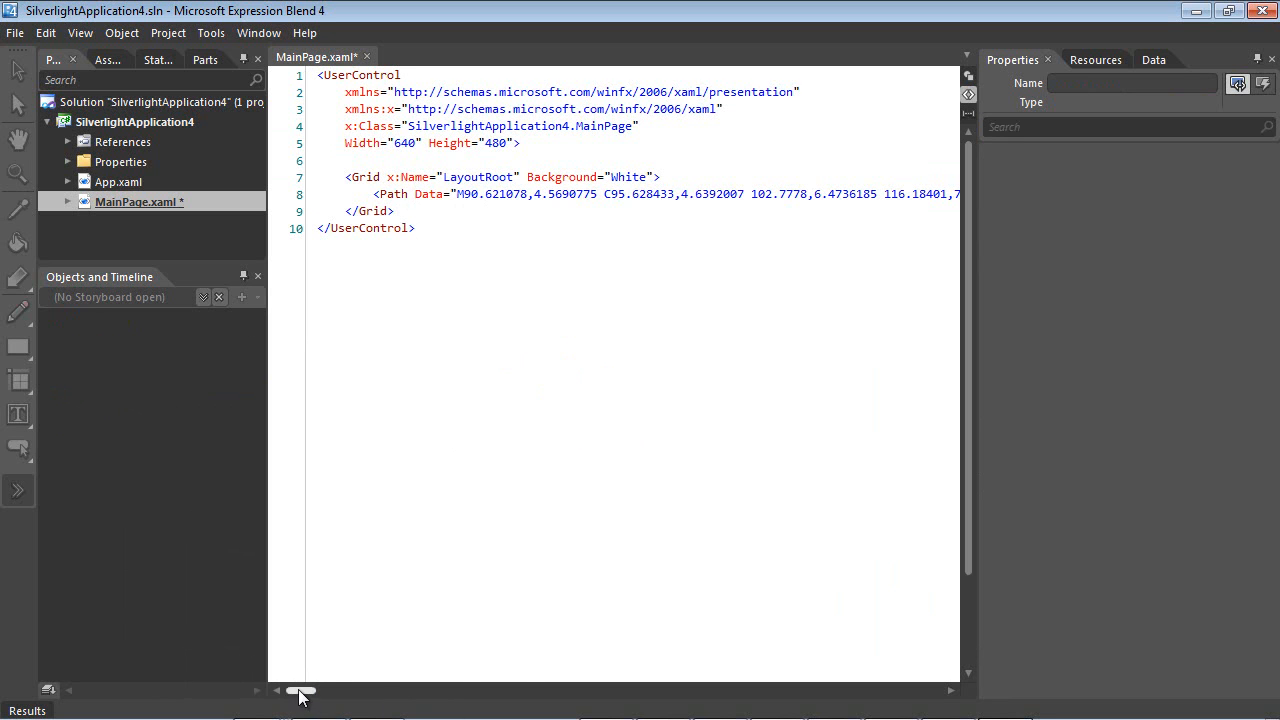
# - Scroll along the combined heart Path's Data attribute in the XAML view
pyautogui.moveTo(300, 690); pyautogui.dragTo(835, 690)
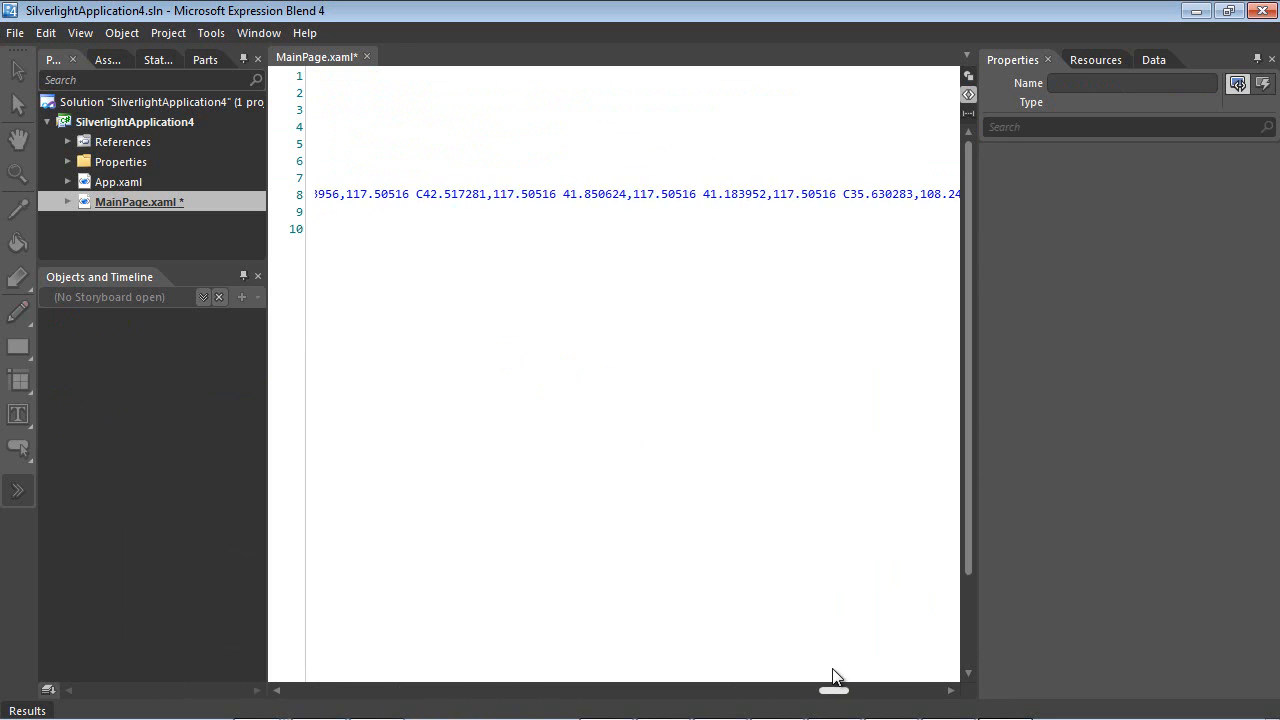
pyautogui.hscroll(-3)
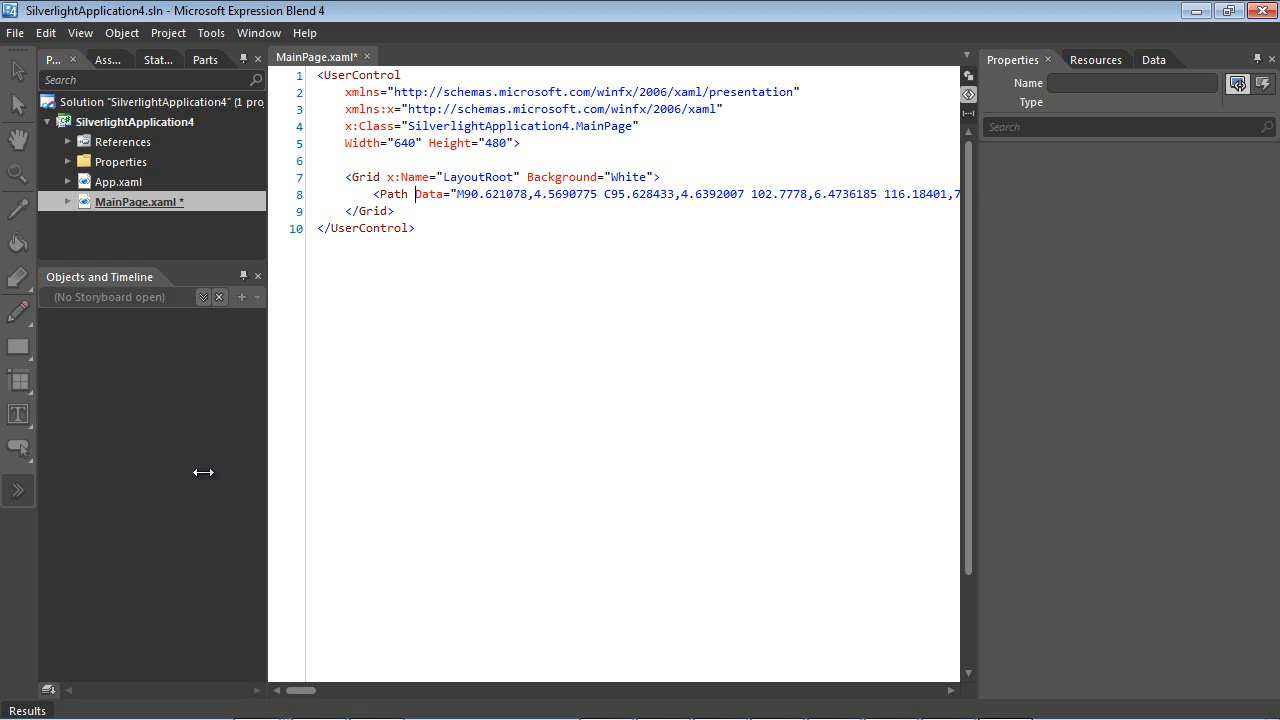